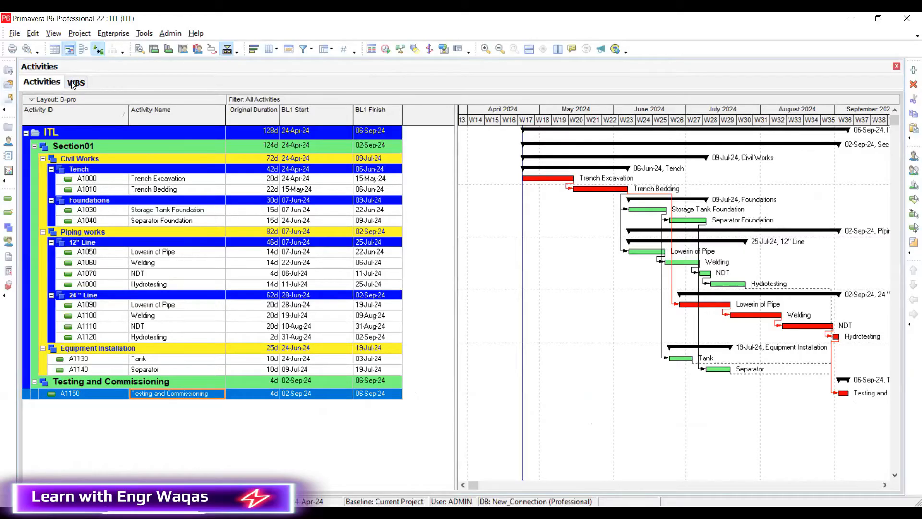
- Show the ITL project's WBS layout with the Est Weight column, all elements at 1.0
{"action": "left_click", "coordinate": [75, 82]}
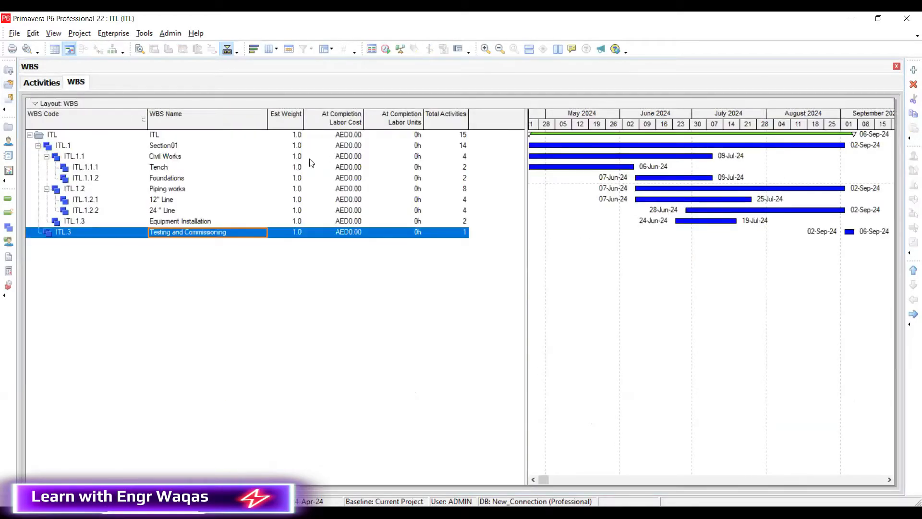
{"action": "mouse_move", "coordinate": [246, 98]}
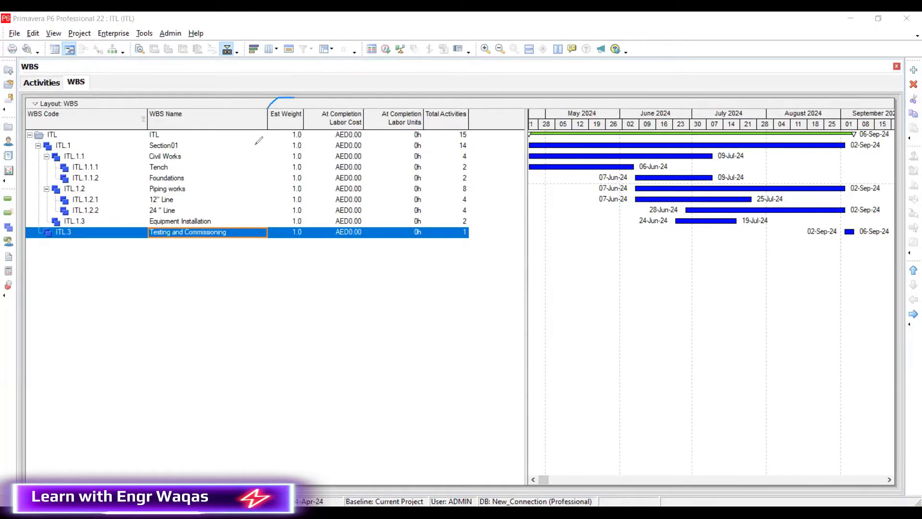
{"action": "left_click_drag", "start_coordinate": [288, 103], "coordinate": [288, 244]}
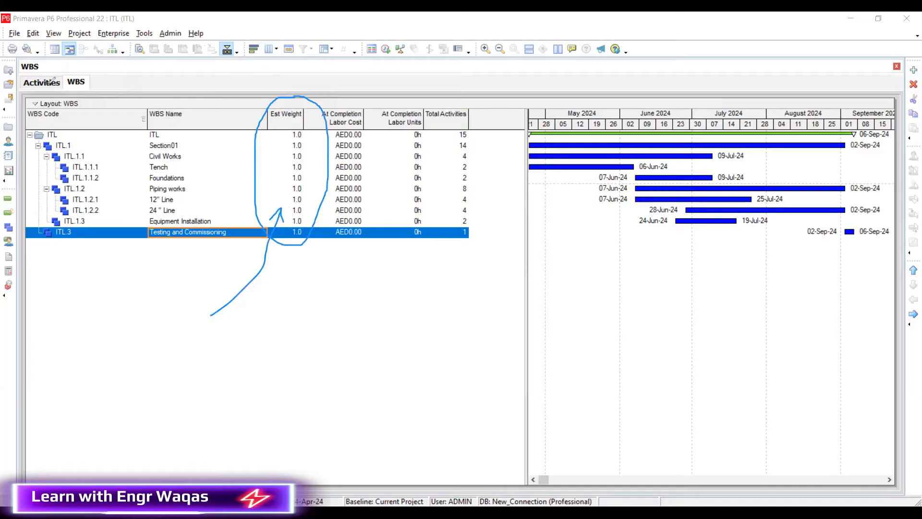
{"action": "left_click", "coordinate": [268, 49]}
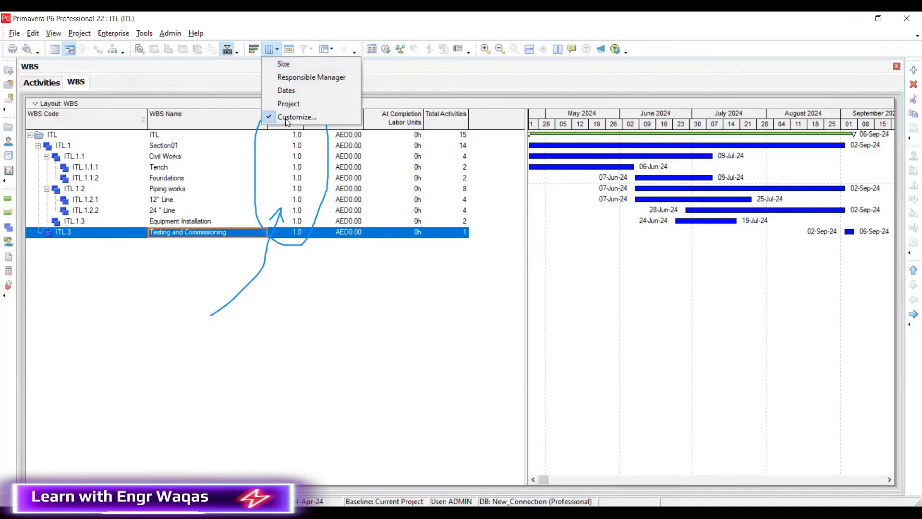
{"action": "left_click", "coordinate": [297, 117]}
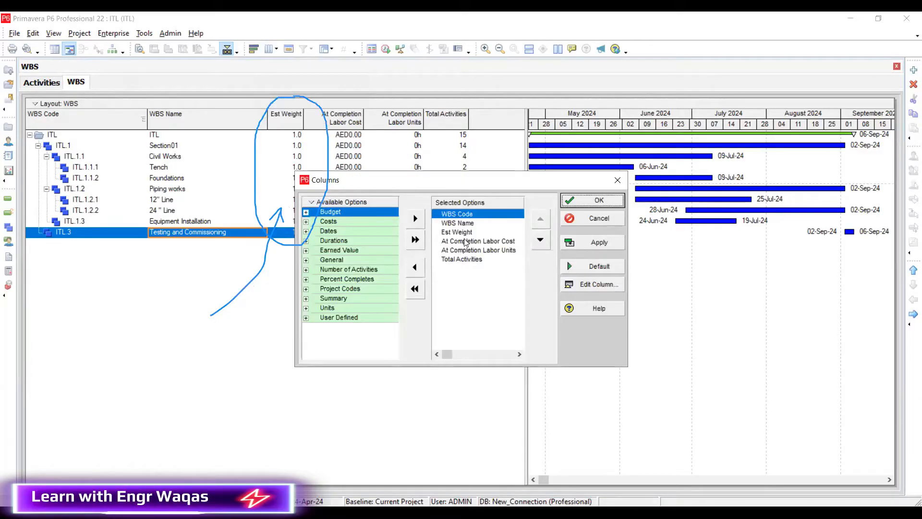
{"action": "left_click", "coordinate": [456, 232]}
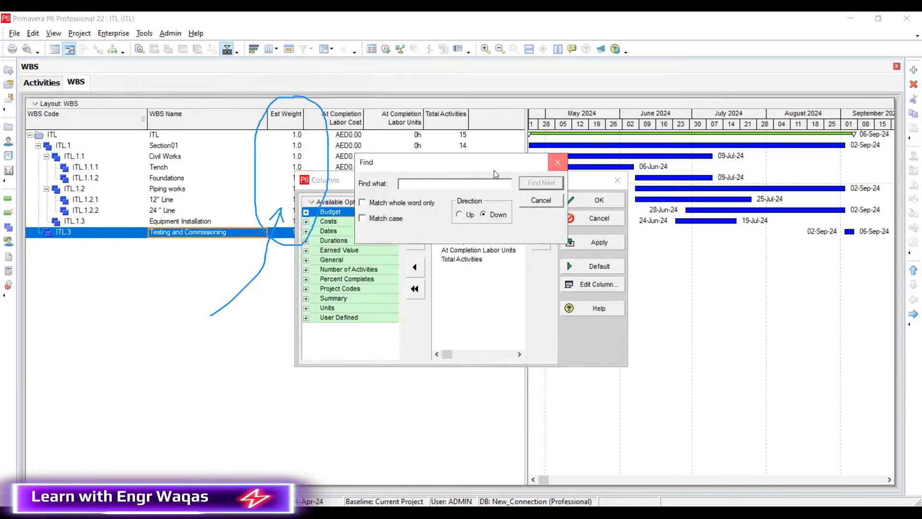
{"action": "left_click", "coordinate": [540, 200]}
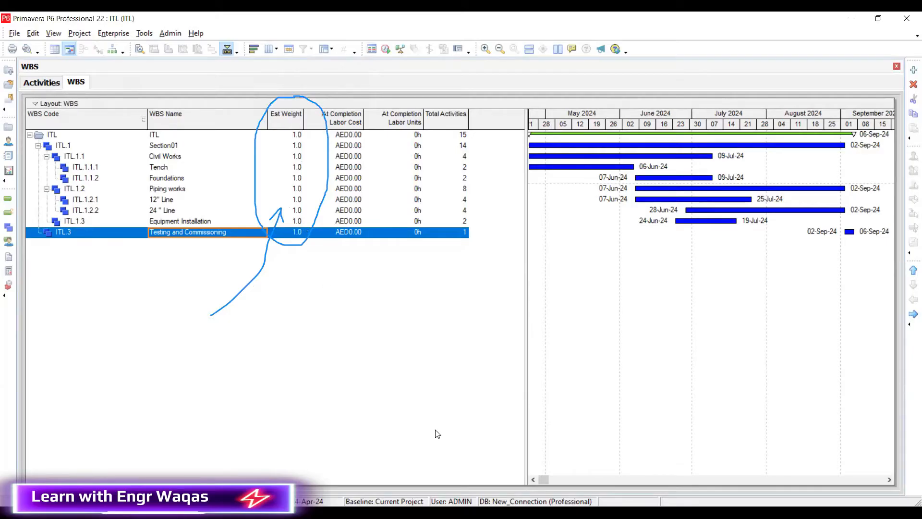
{"action": "mouse_move", "coordinate": [41, 340]}
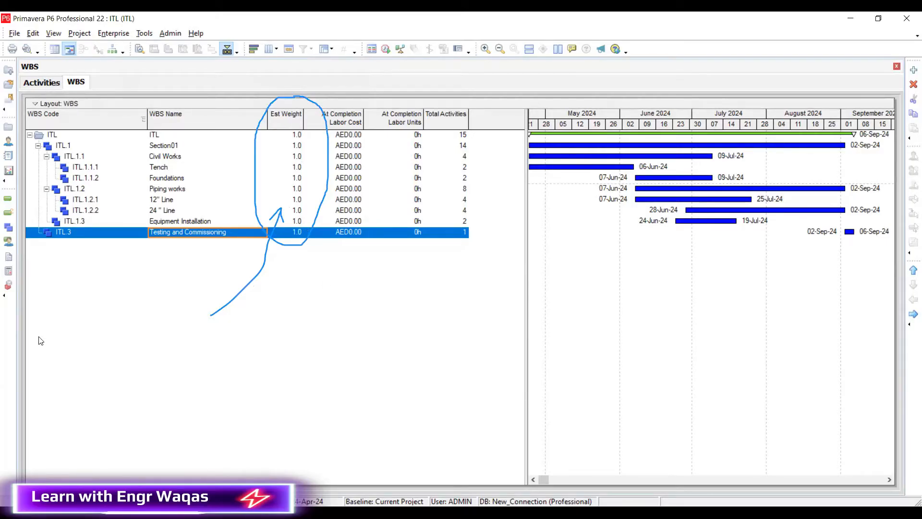
{"action": "mouse_move", "coordinate": [397, 437]}
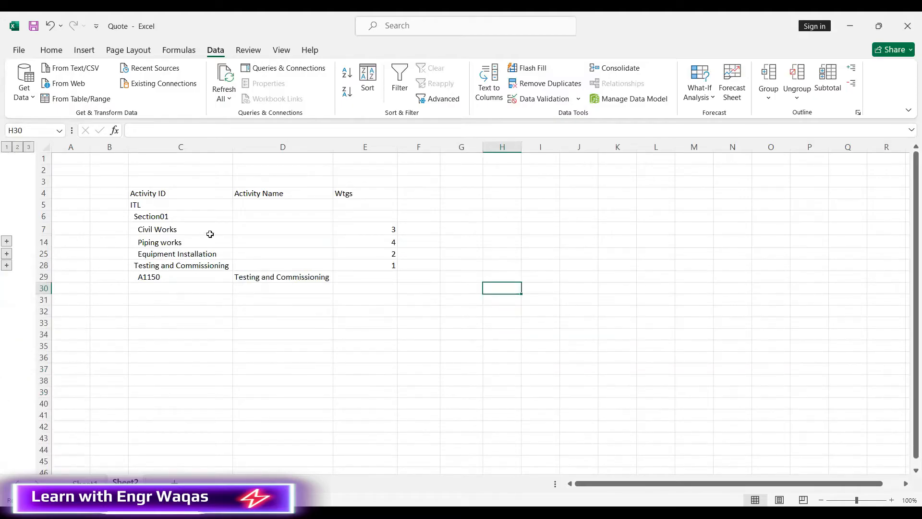
{"action": "mouse_move", "coordinate": [366, 312]}
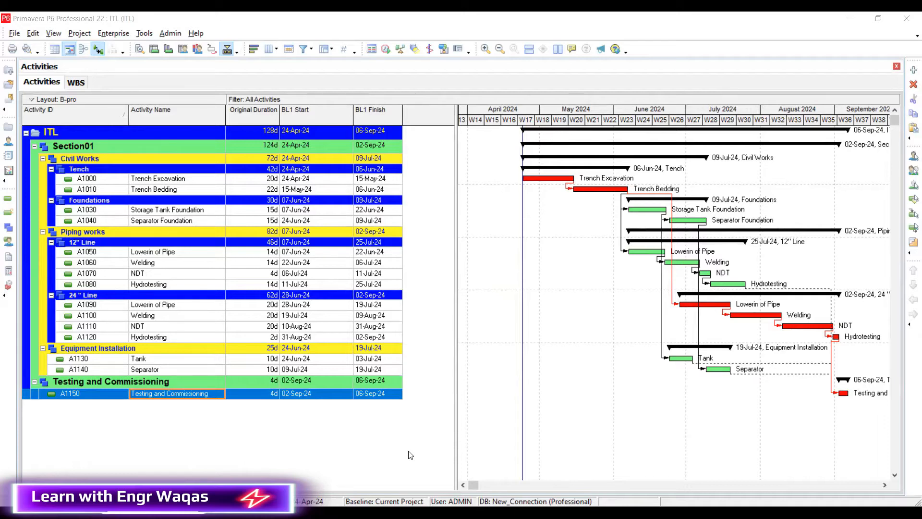
{"action": "mouse_move", "coordinate": [406, 331]}
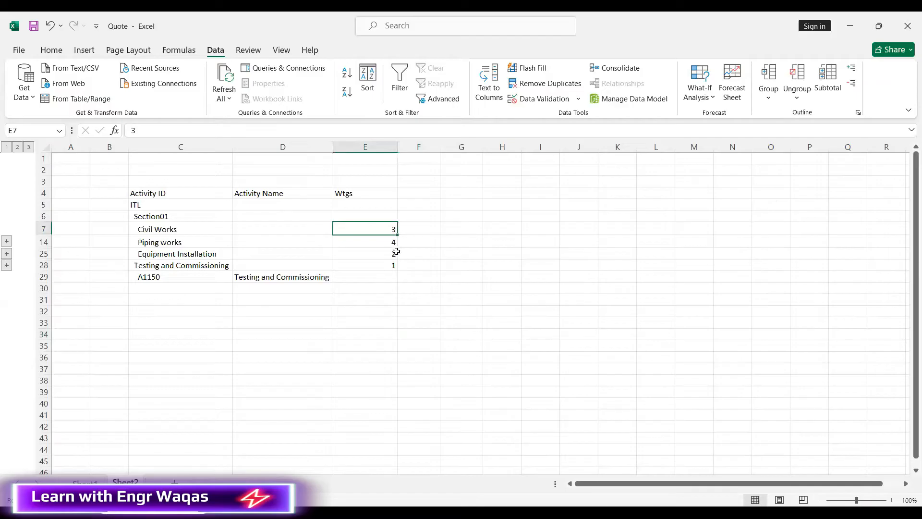
- Review the section weights, expanding and collapsing the Civil Works group
{"action": "left_click", "coordinate": [366, 254]}
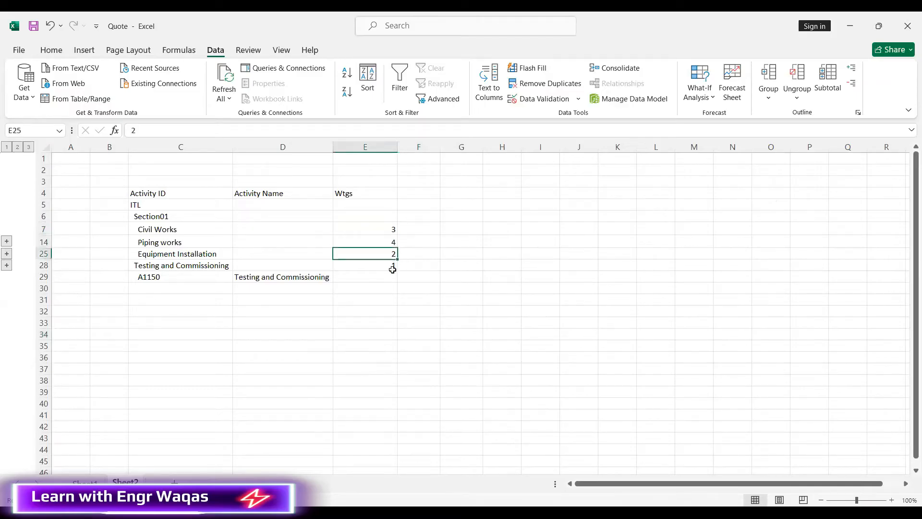
{"action": "type", "text": "1"}
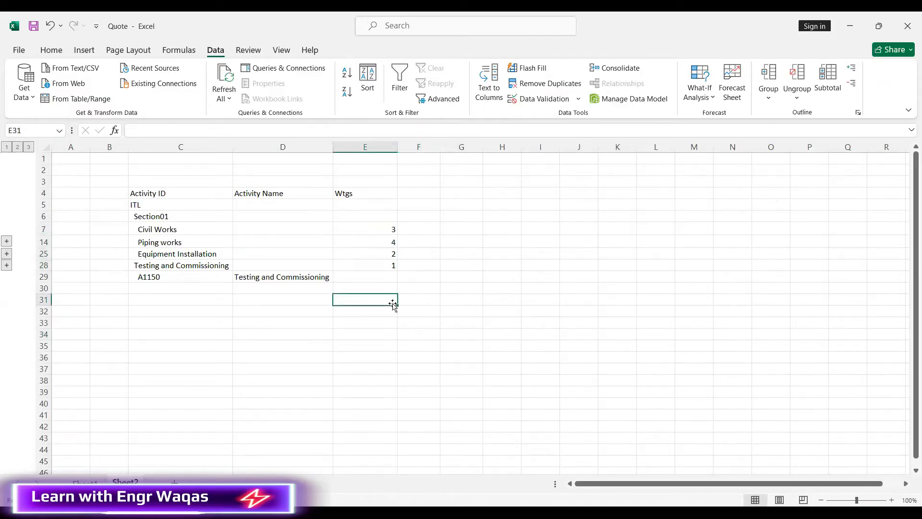
{"action": "left_click", "coordinate": [365, 228]}
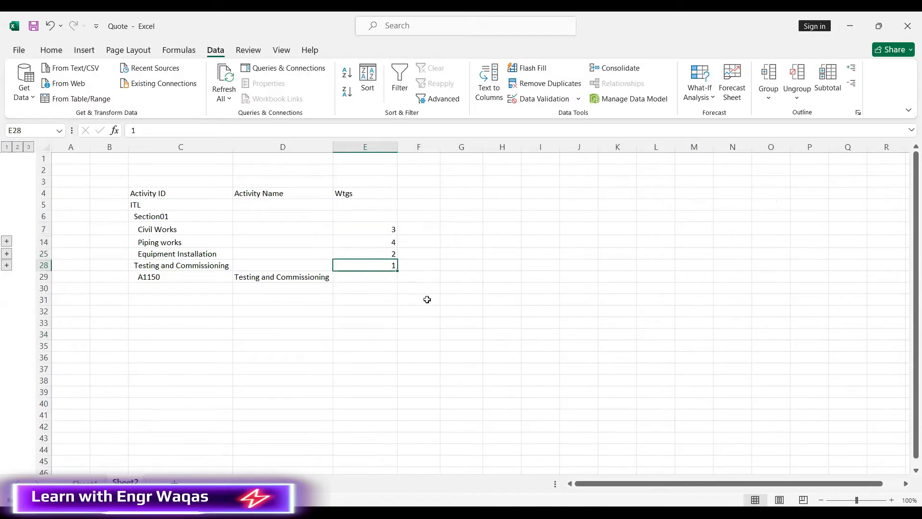
{"action": "left_click", "coordinate": [418, 242]}
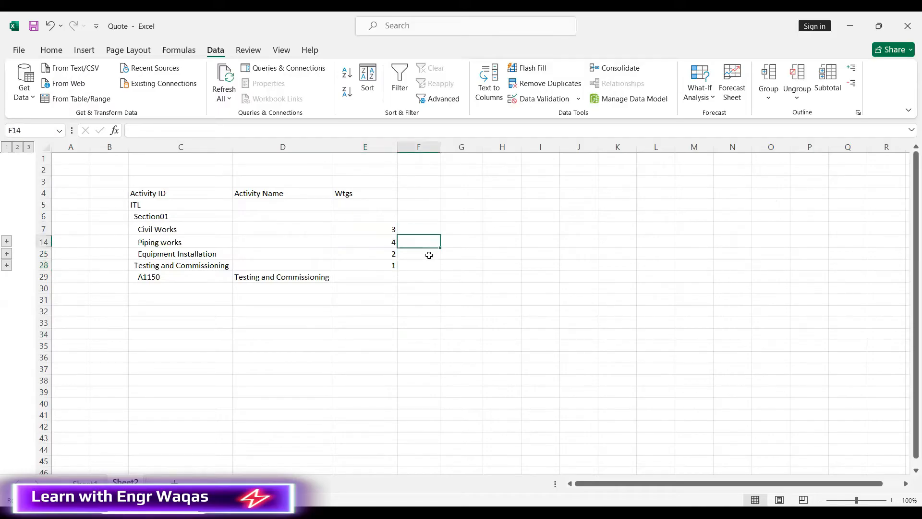
{"action": "left_click", "coordinate": [418, 265]}
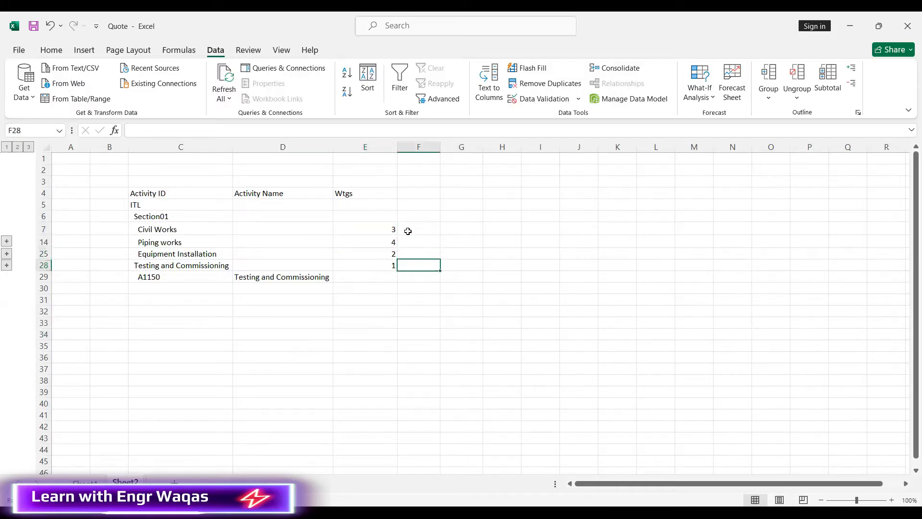
{"action": "mouse_move", "coordinate": [395, 285]}
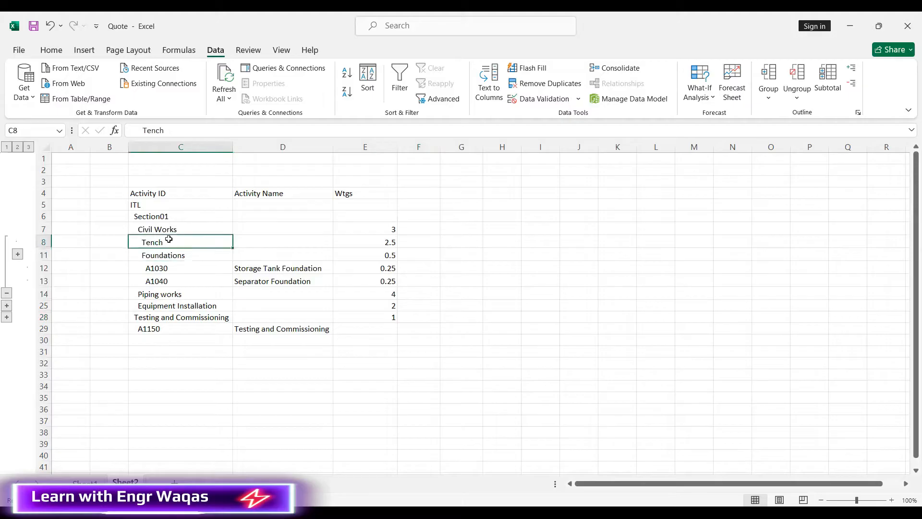
{"action": "left_click", "coordinate": [17, 254]}
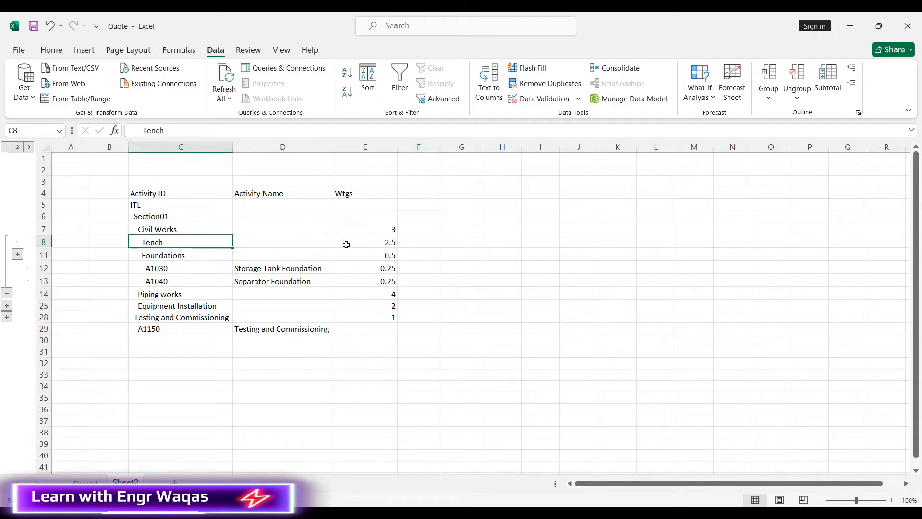
{"action": "mouse_move", "coordinate": [20, 265]}
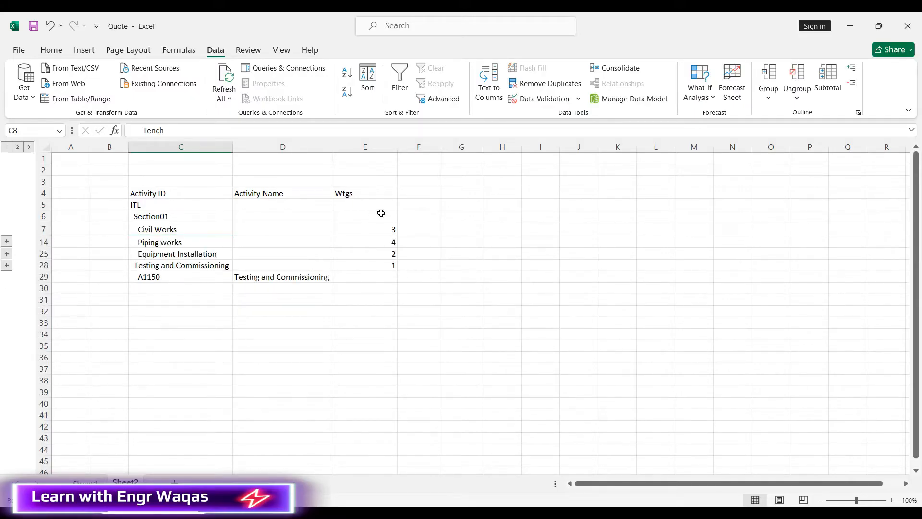
- Enter 10 as the ITL total weight in cell E5
{"action": "left_click", "coordinate": [365, 204]}
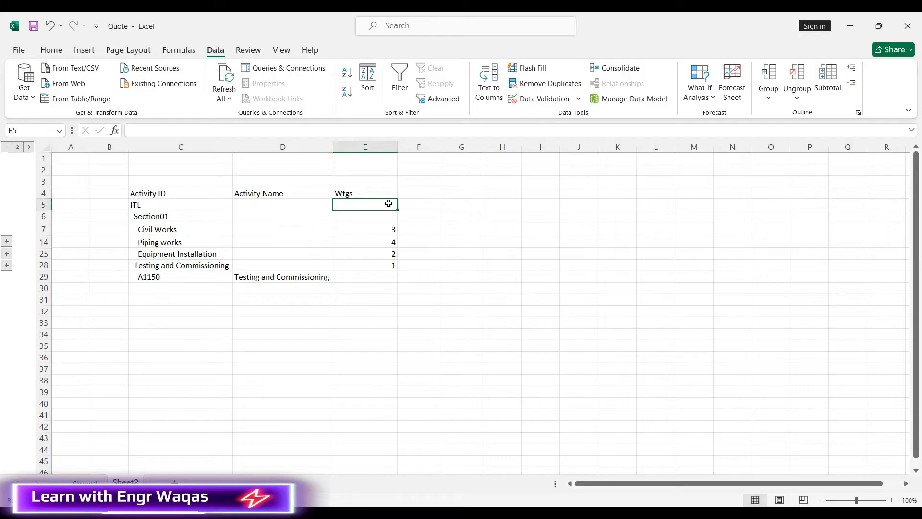
{"action": "type", "text": "10"}
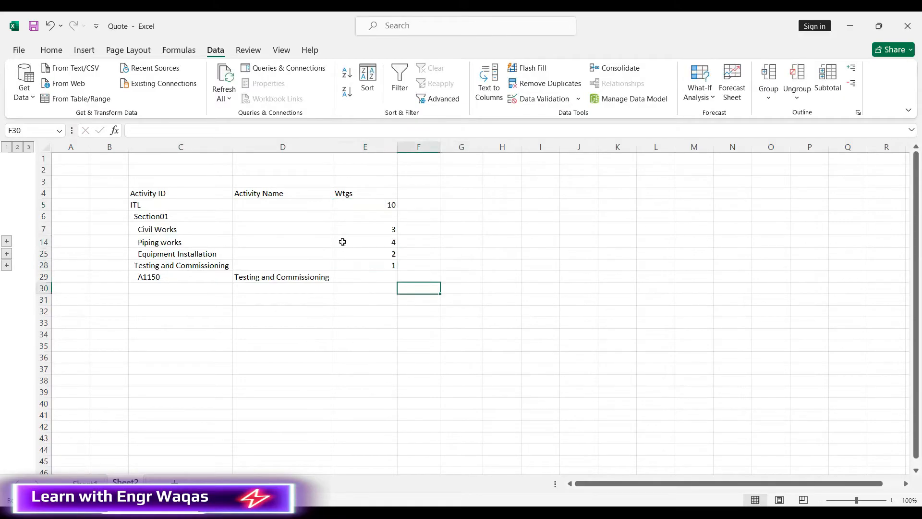
- Expand Civil Works to review Tench 2.5 (A1000 1, A1010 1.5) and Foundations 0.5 weights
{"action": "left_click", "coordinate": [365, 229]}
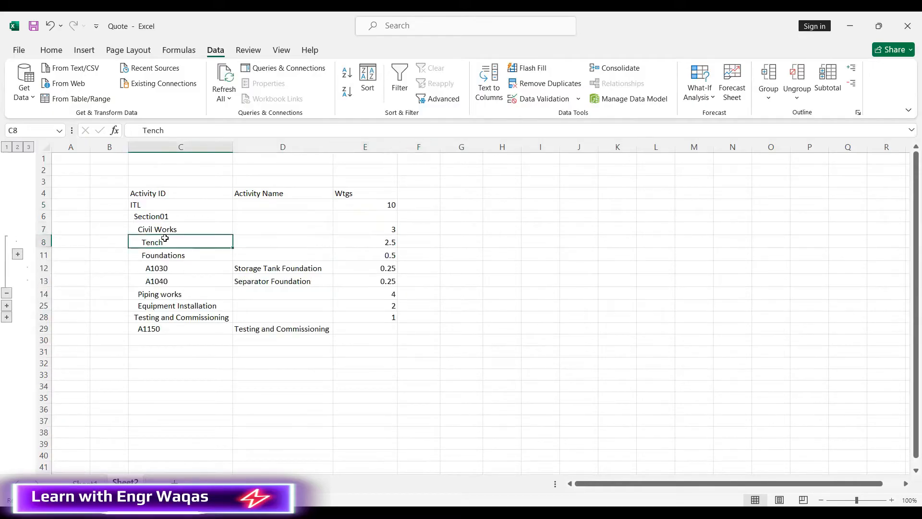
{"action": "left_click", "coordinate": [365, 242]}
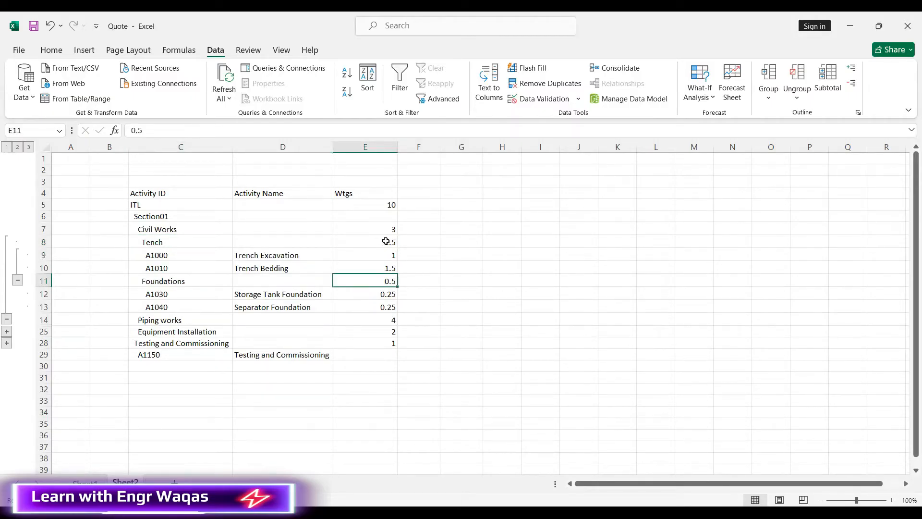
{"action": "left_click", "coordinate": [365, 242]}
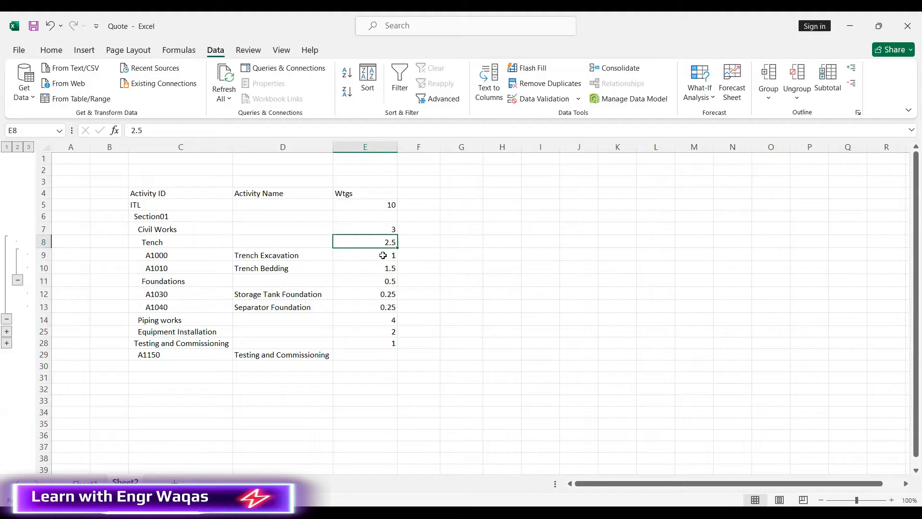
{"action": "left_click_drag", "start_coordinate": [365, 255], "coordinate": [365, 268]}
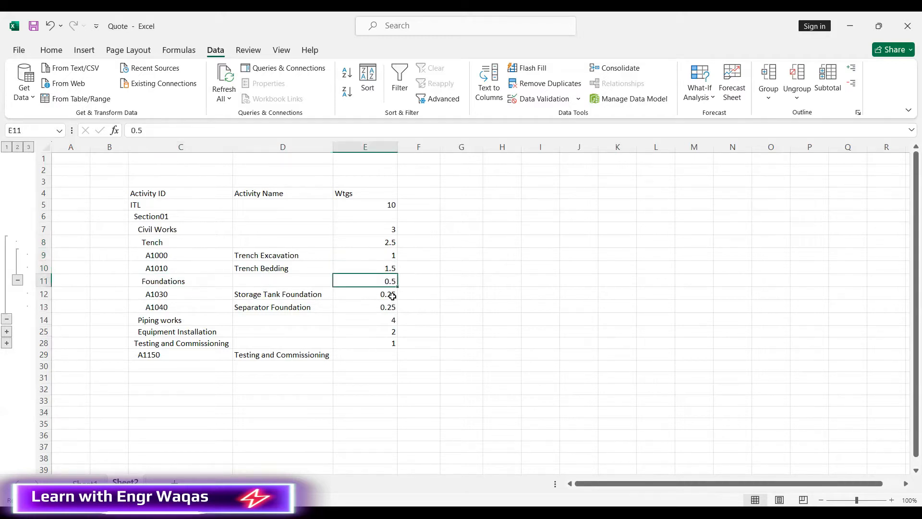
{"action": "left_click", "coordinate": [365, 307]}
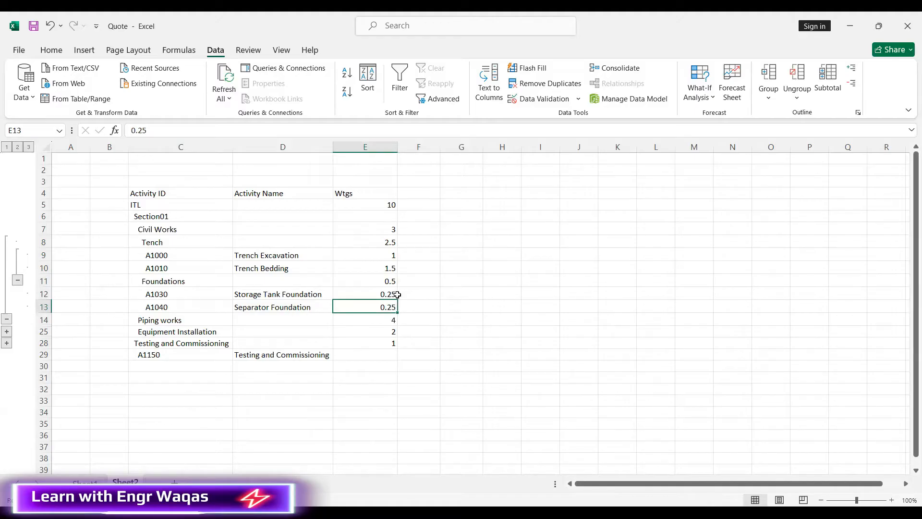
{"action": "mouse_move", "coordinate": [371, 328]}
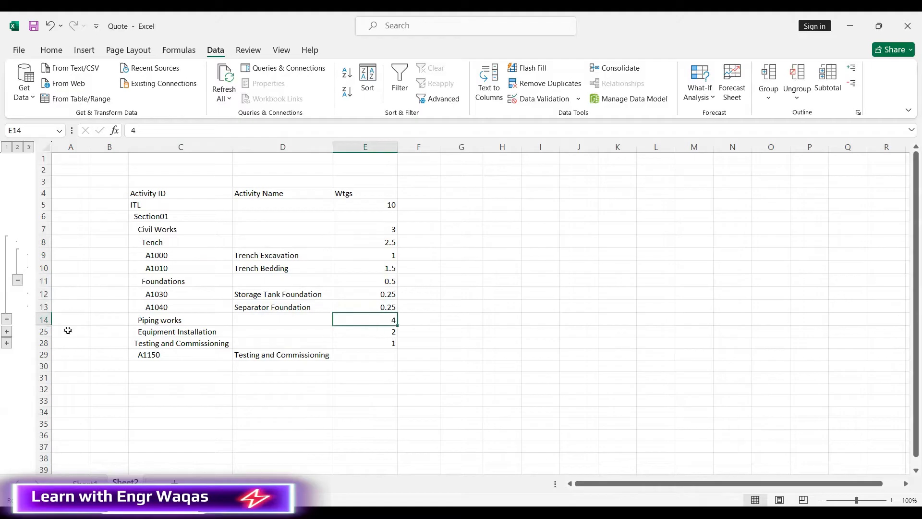
{"action": "left_click", "coordinate": [7, 331]}
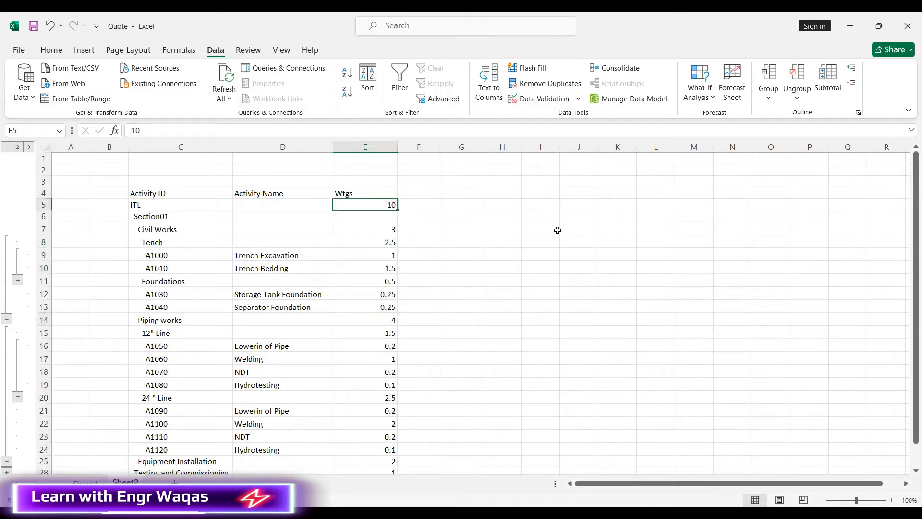
{"action": "left_click", "coordinate": [539, 228]}
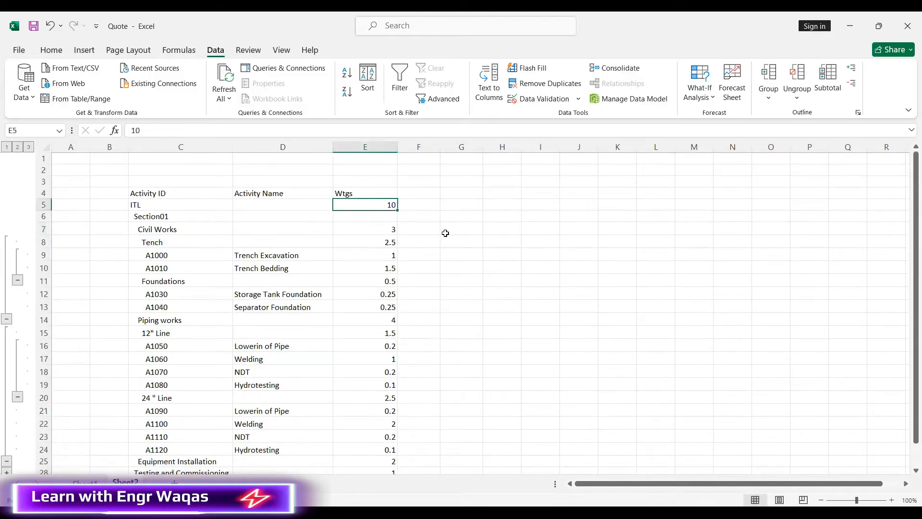
{"action": "mouse_move", "coordinate": [397, 305]}
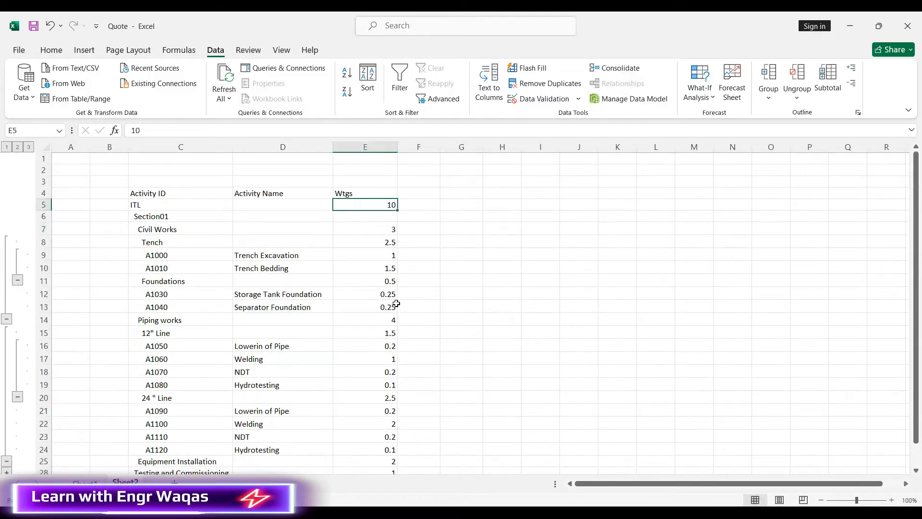
{"action": "scroll", "scroll_direction": "down", "scroll_amount": 3}
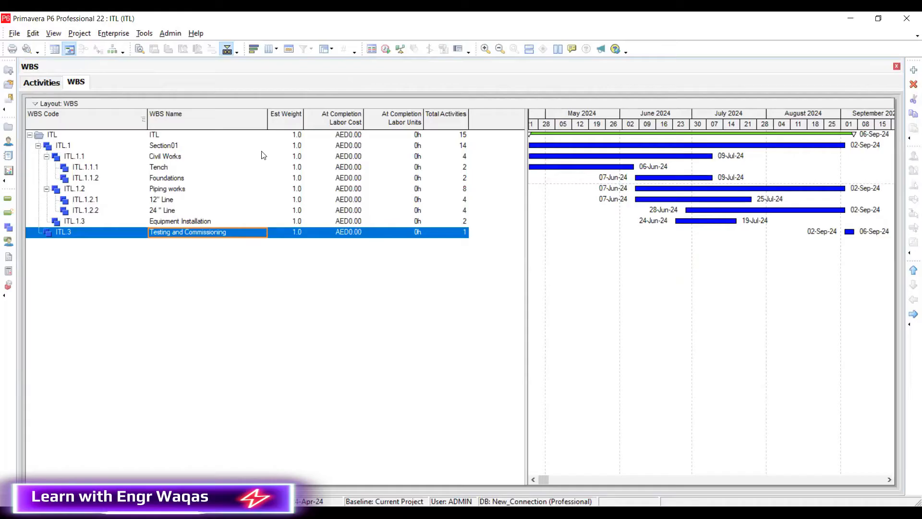
- Set Civil Works' estimated weight to 4 and start entering 3 for Piping works
{"action": "left_click", "coordinate": [285, 156]}
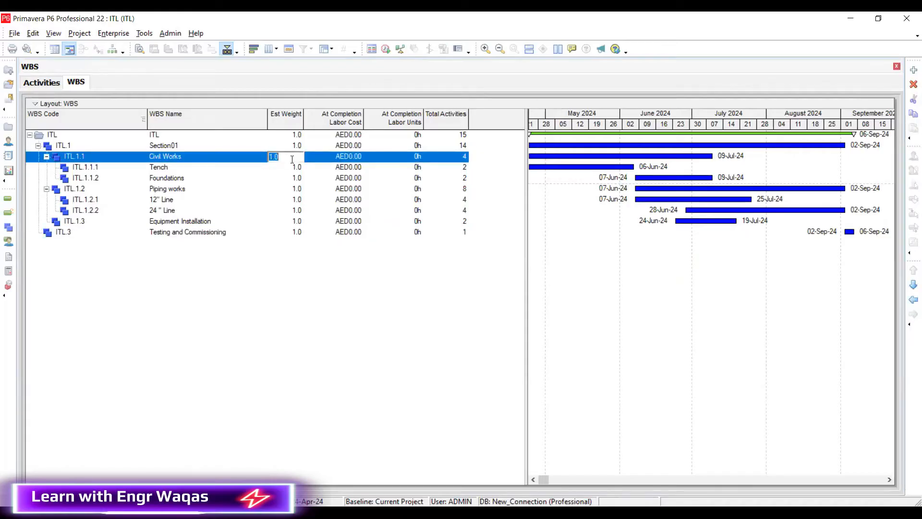
{"action": "type", "text": "4"}
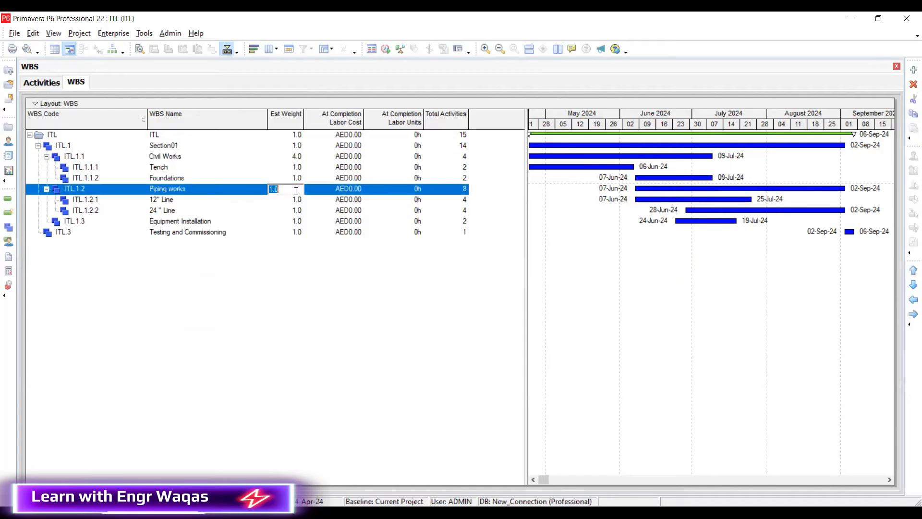
{"action": "type", "text": "3"}
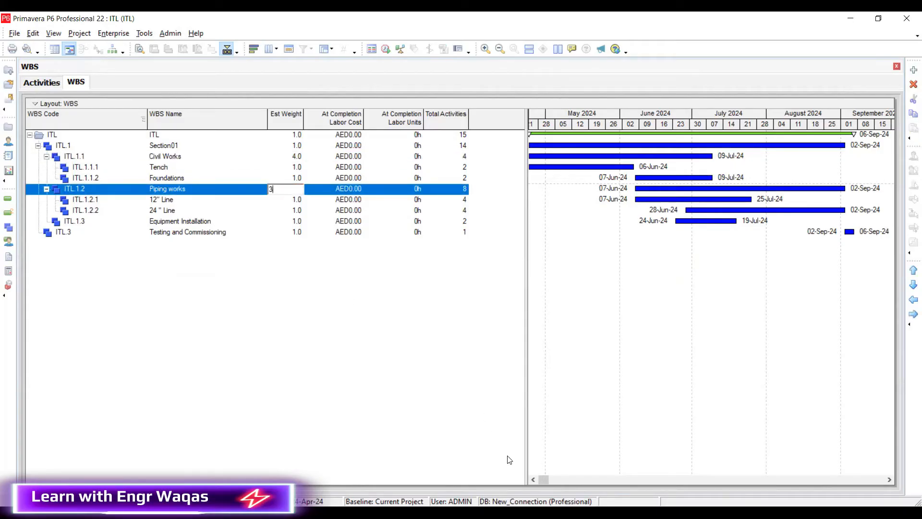
{"action": "mouse_move", "coordinate": [452, 359]}
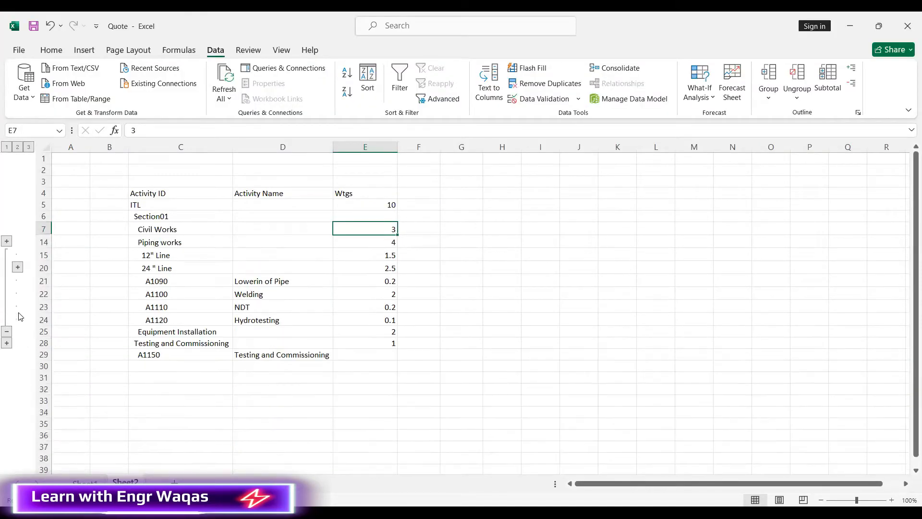
- Collapse the weights sheet to top-level rows: Civil Works 3, Piping works 4, Equipment 2, Testing 1
{"action": "left_click", "coordinate": [18, 266]}
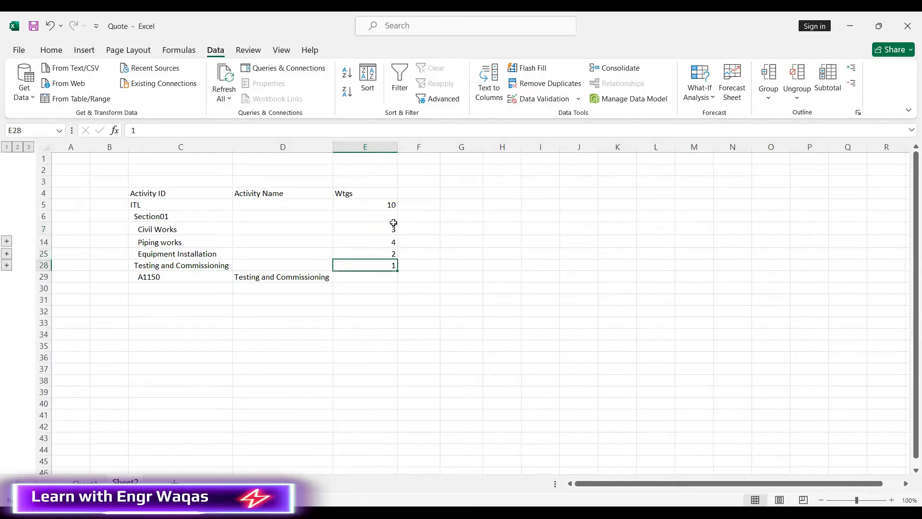
{"action": "left_click", "coordinate": [365, 253]}
{"action": "type", "text": "3"}
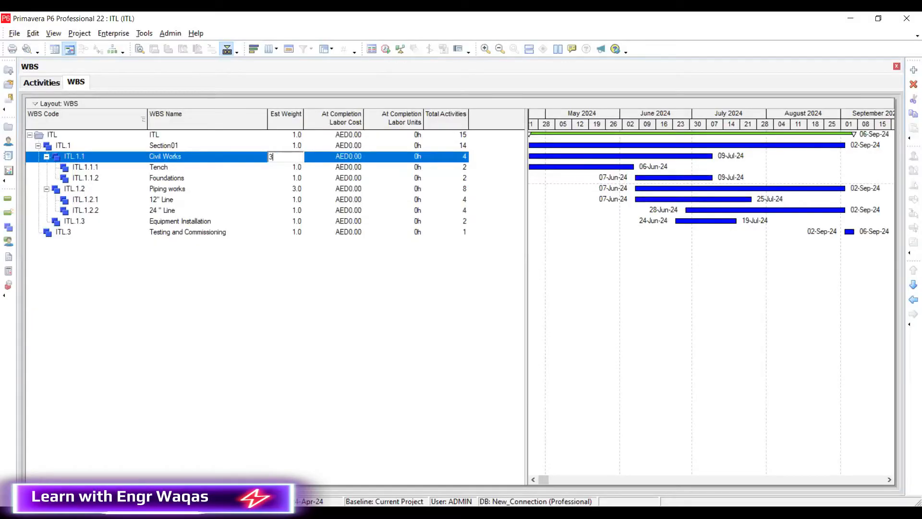
- Set Piping works' estimated weight to 4 to match the spreadsheet
{"action": "left_click", "coordinate": [285, 189]}
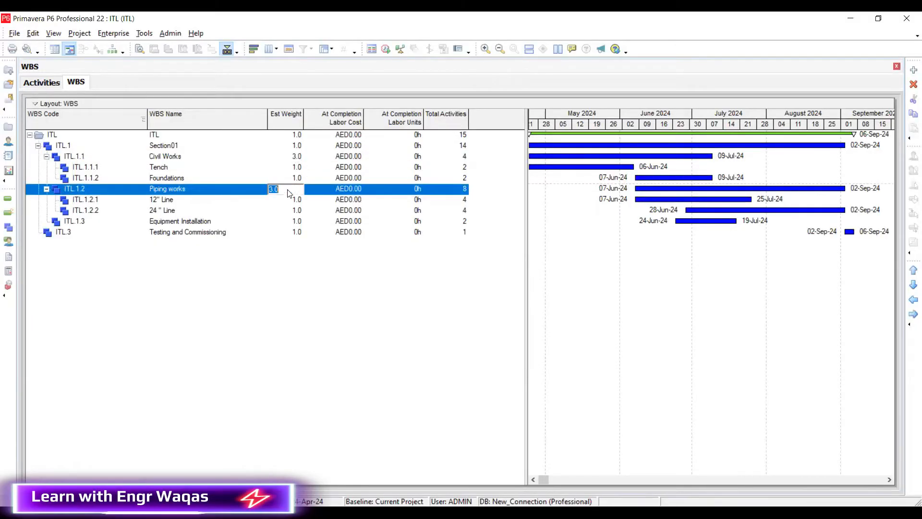
{"action": "type", "text": "4"}
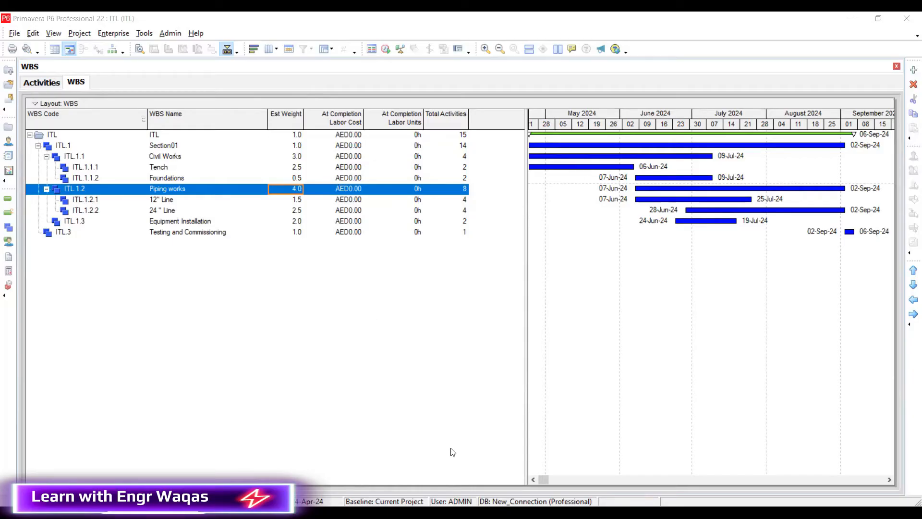
{"action": "mouse_move", "coordinate": [406, 248]}
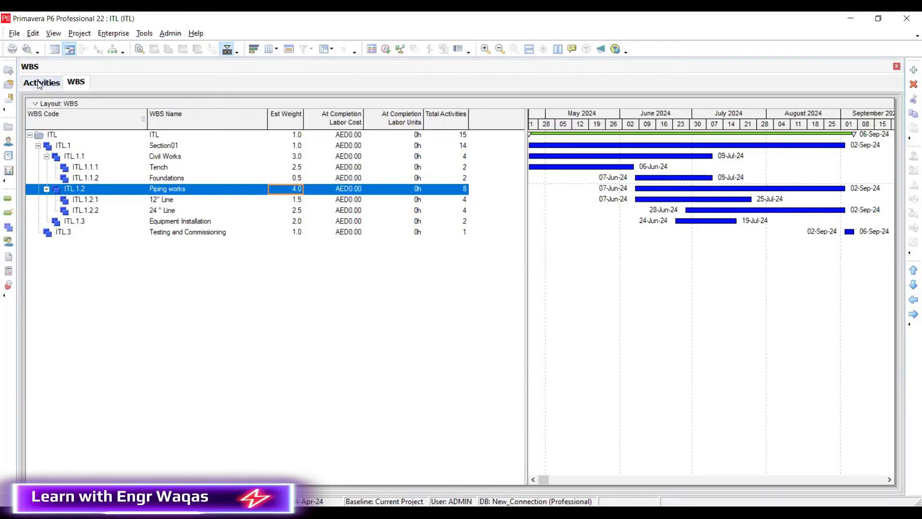
- In the Activities view, add Est Weight to the displayed columns
{"action": "left_click", "coordinate": [41, 82]}
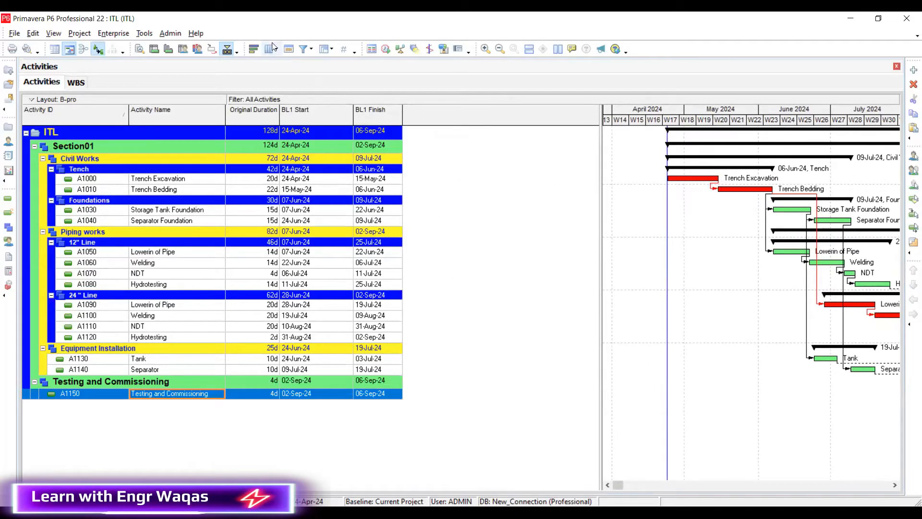
{"action": "mouse_move", "coordinate": [271, 49]}
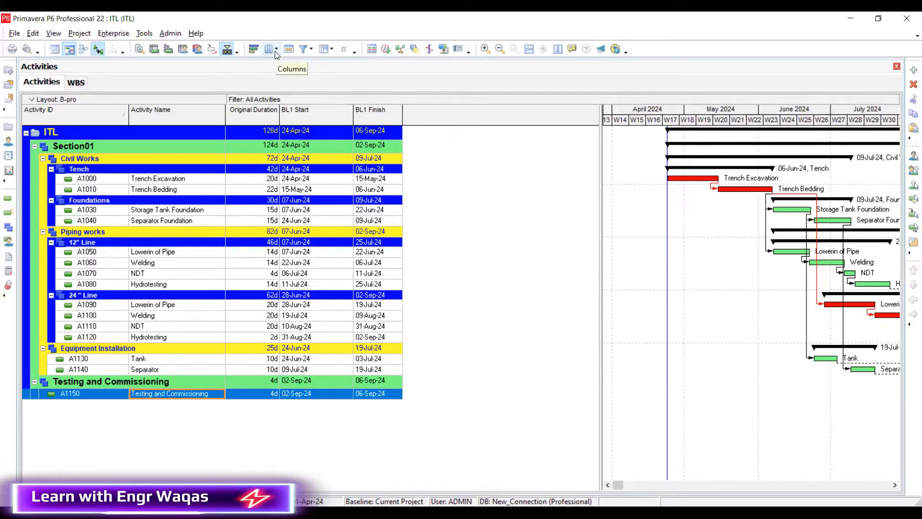
{"action": "left_click", "coordinate": [270, 49]}
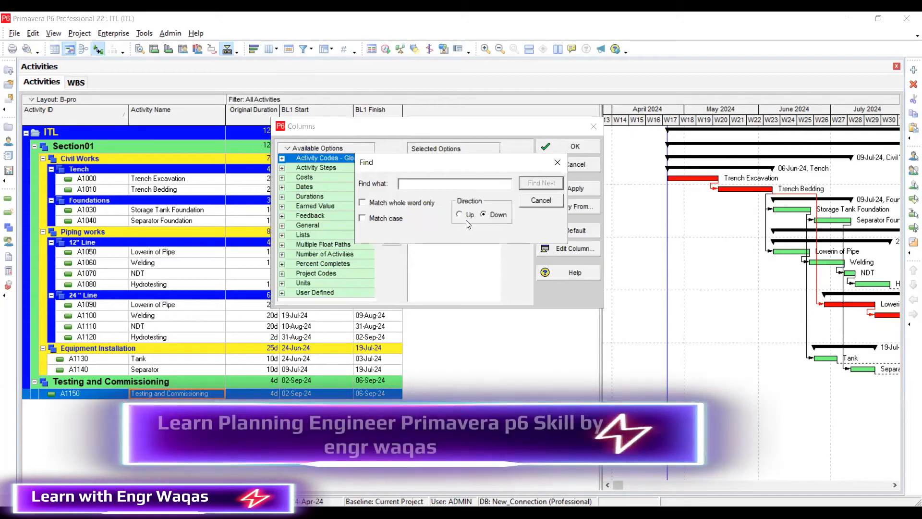
{"action": "type", "text": "Est weig"}
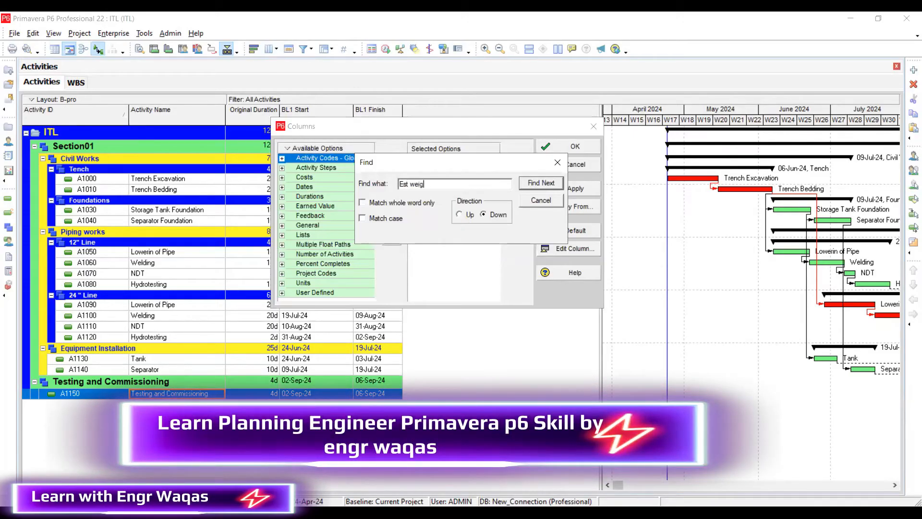
{"action": "left_click", "coordinate": [540, 183]}
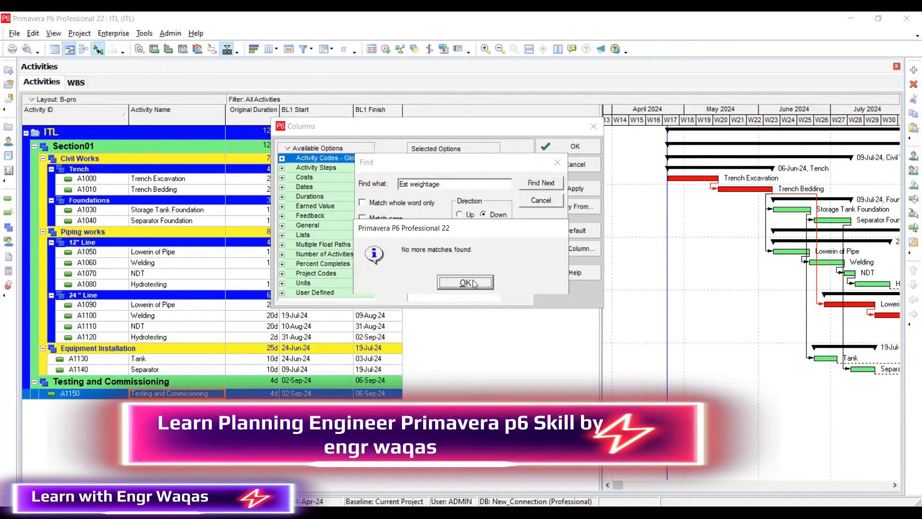
{"action": "left_click", "coordinate": [465, 283]}
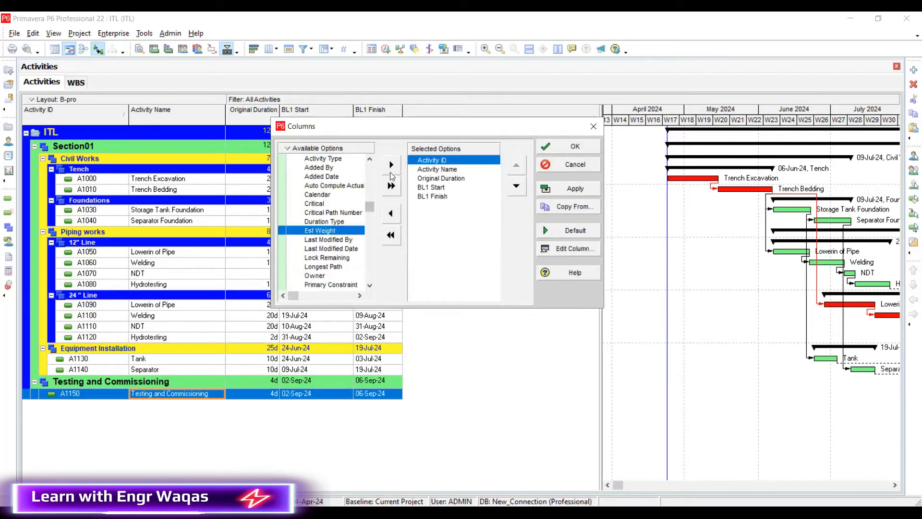
{"action": "left_click", "coordinate": [516, 187]}
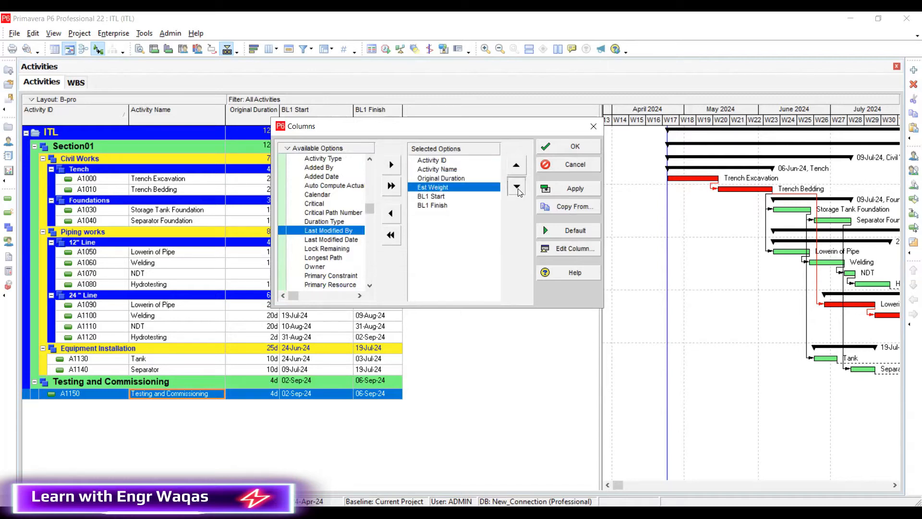
{"action": "left_click", "coordinate": [516, 187]}
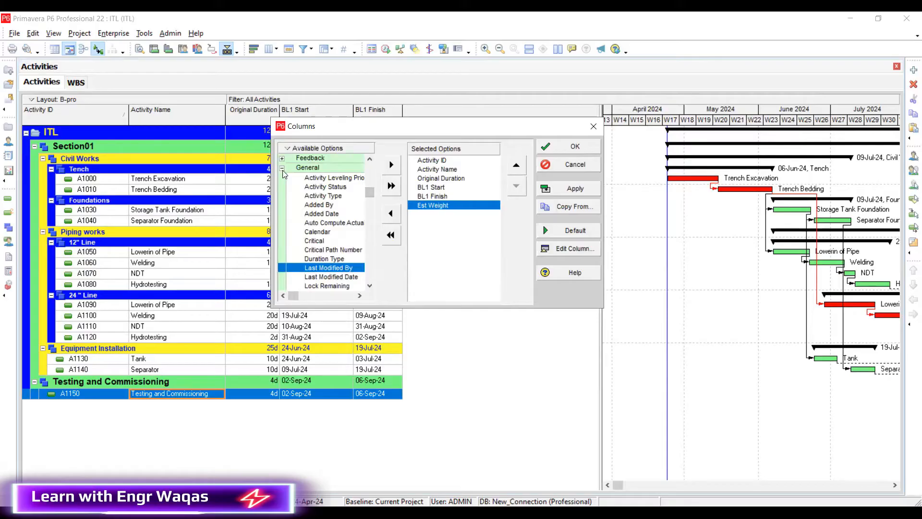
{"action": "left_click", "coordinate": [281, 167]}
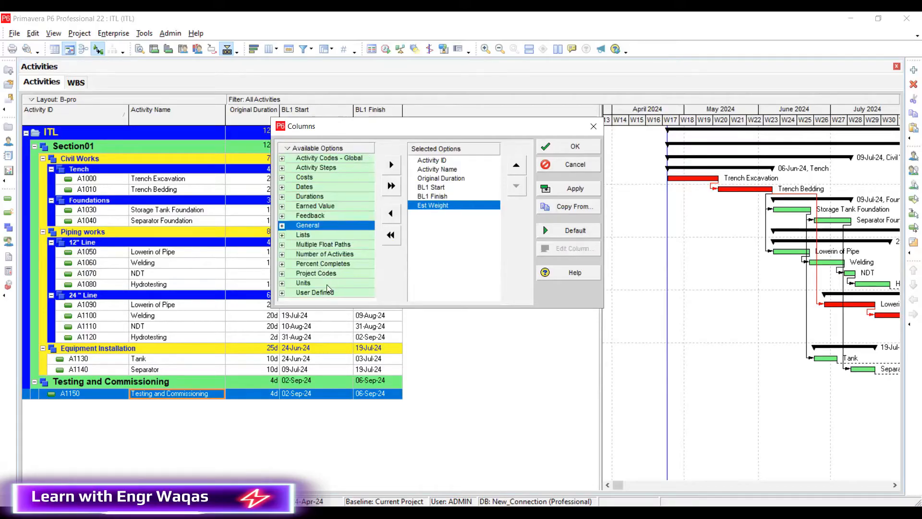
- Add Budgeted Labor Units and Budgeted Labor Cost columns and apply the selection
{"action": "left_click", "coordinate": [302, 282]}
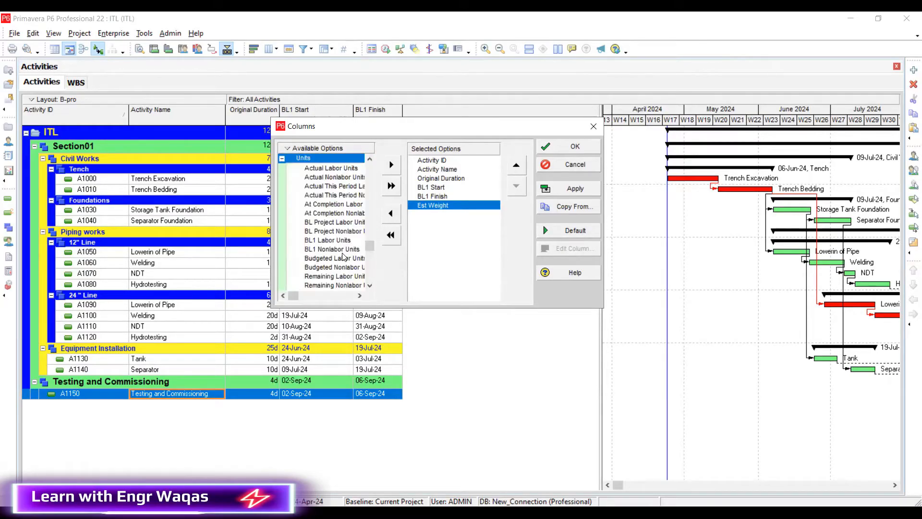
{"action": "scroll", "scroll_direction": "down", "scroll_amount": 3}
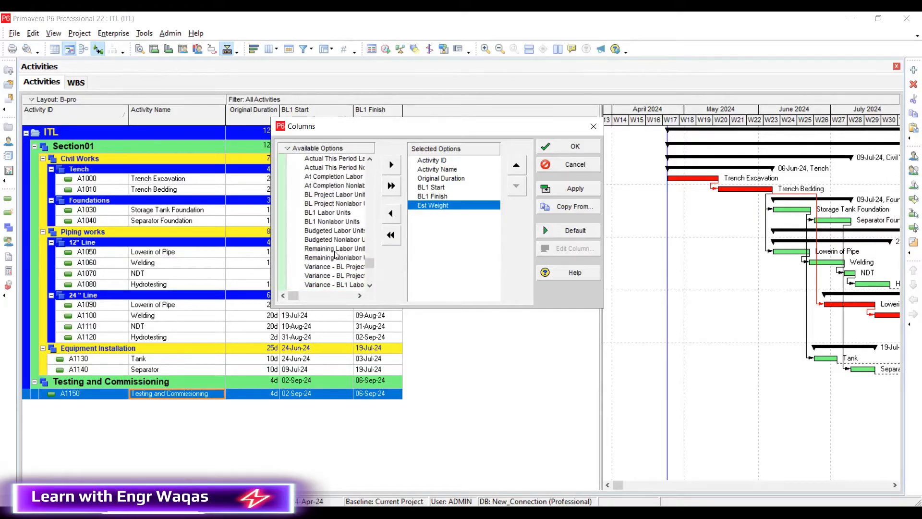
{"action": "left_click", "coordinate": [391, 164]}
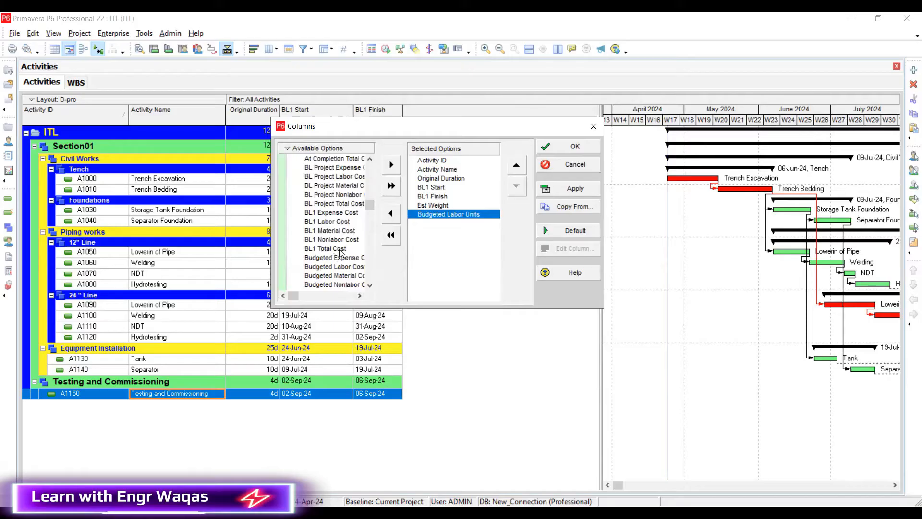
{"action": "left_click", "coordinate": [391, 164]}
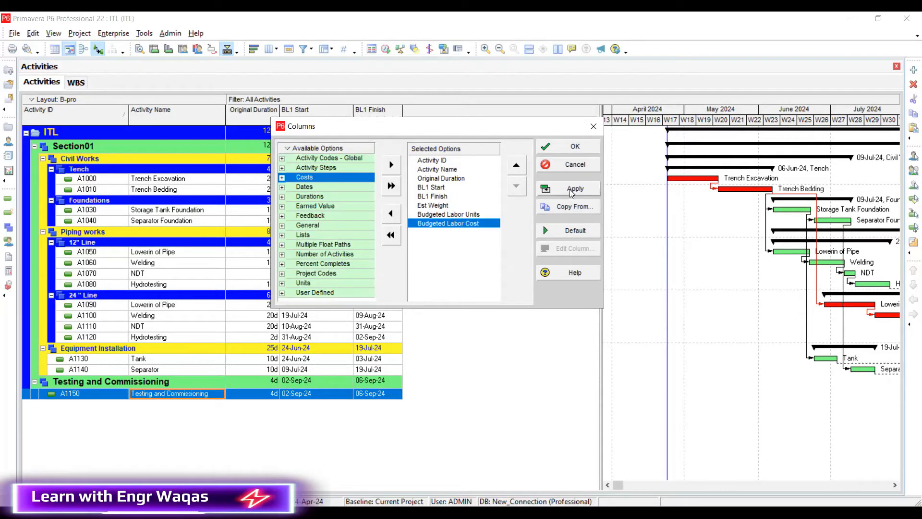
{"action": "left_click", "coordinate": [574, 146]}
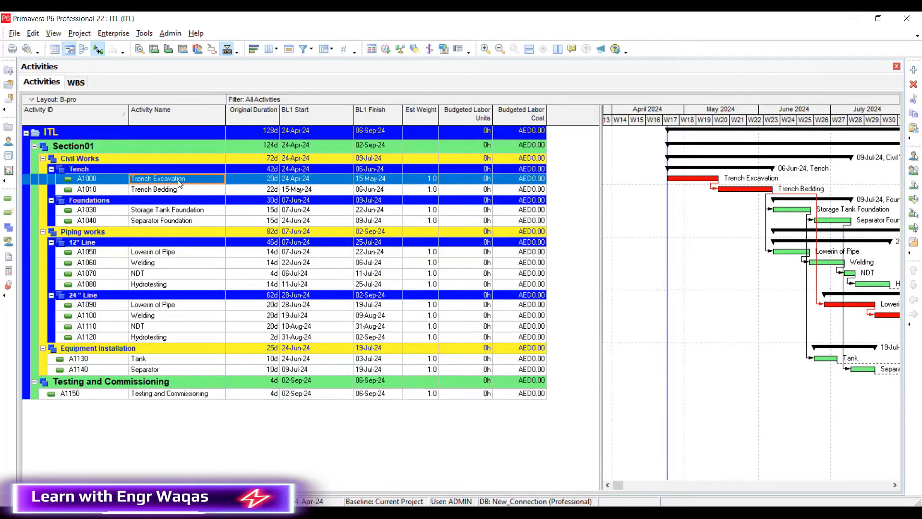
{"action": "mouse_move", "coordinate": [461, 460]}
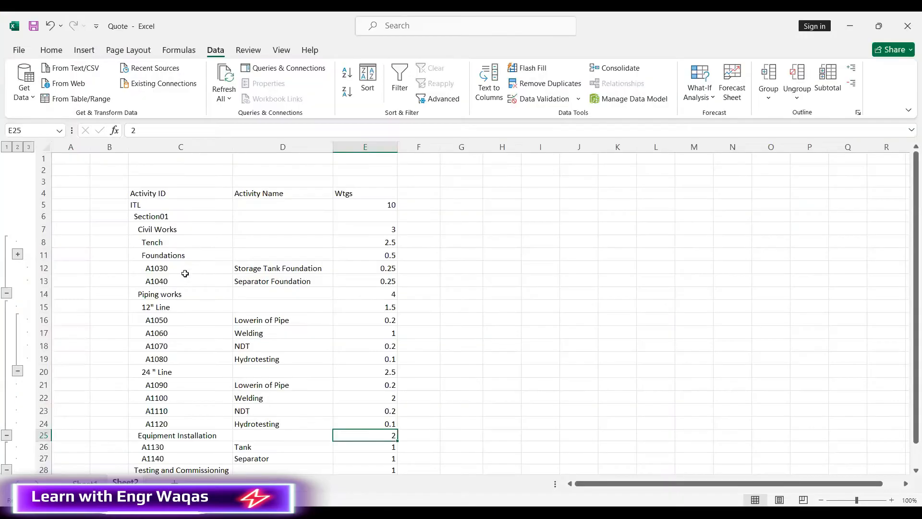
- Review the Tench activity weights (A1000 1, A1010 1.5) in Excel and return to the P6 schedule
{"action": "left_click", "coordinate": [43, 268]}
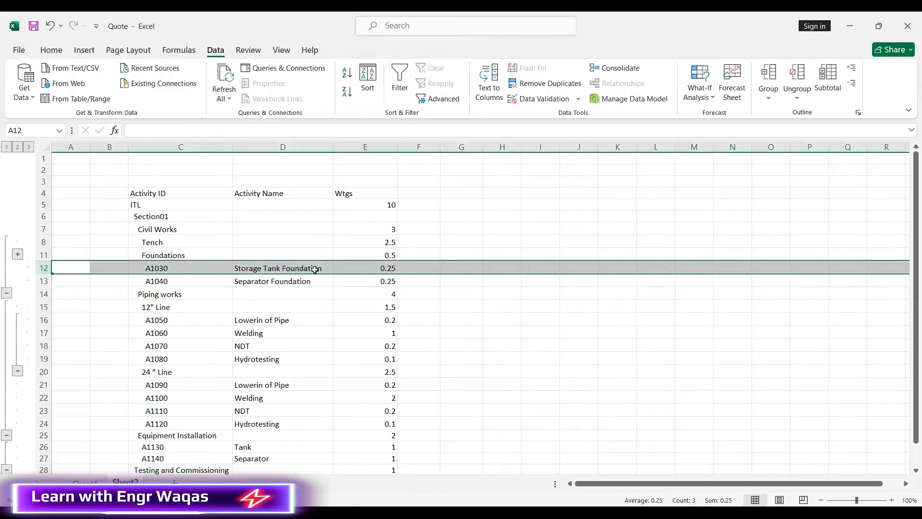
{"action": "left_click", "coordinate": [283, 268]}
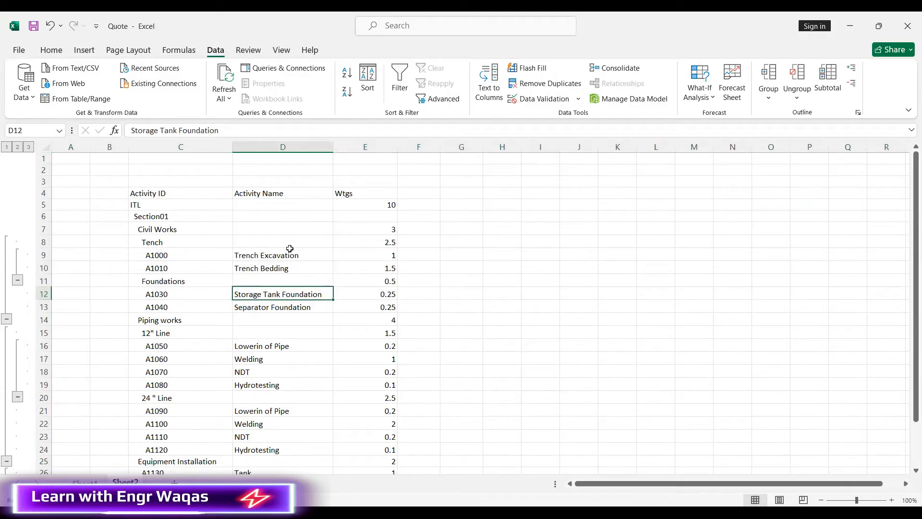
{"action": "left_click", "coordinate": [282, 254]}
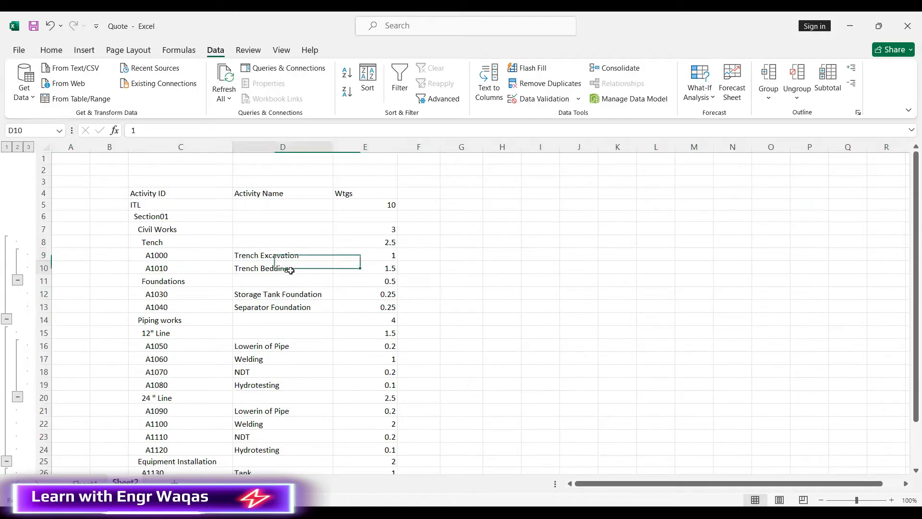
{"action": "left_click", "coordinate": [365, 268]}
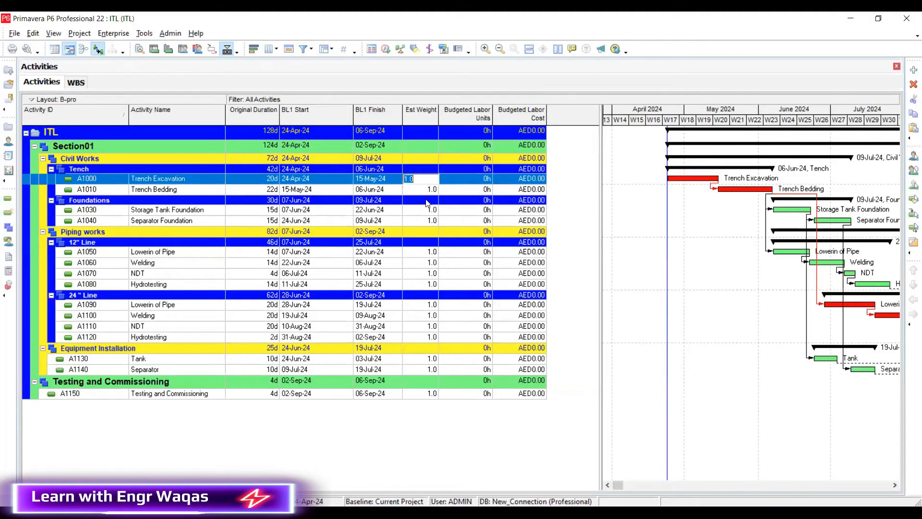
- Enter activity Est Weights from the sheet, e.g. Trench Bedding 1.5, foundations 0.2, 12" Hydrotesting 0.1
{"action": "left_click", "coordinate": [420, 190]}
{"action": "type", "text": "1.5"}
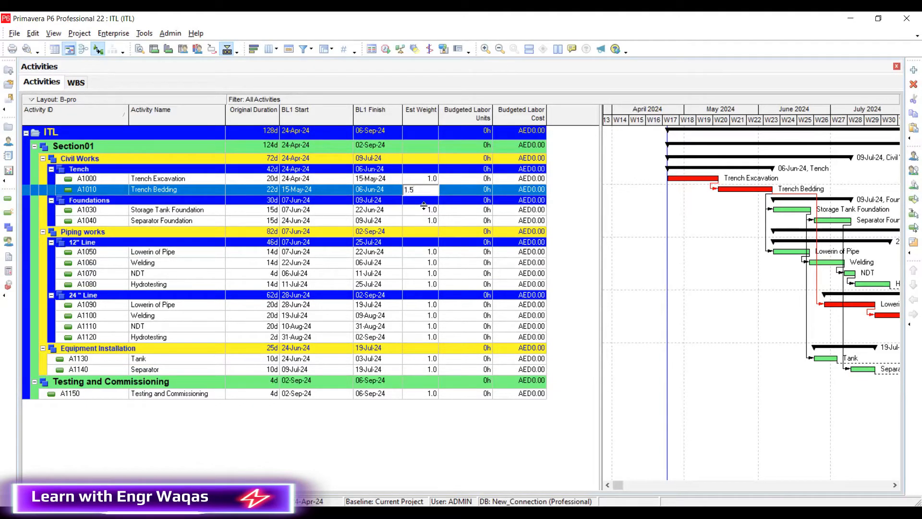
{"action": "left_click", "coordinate": [420, 210]}
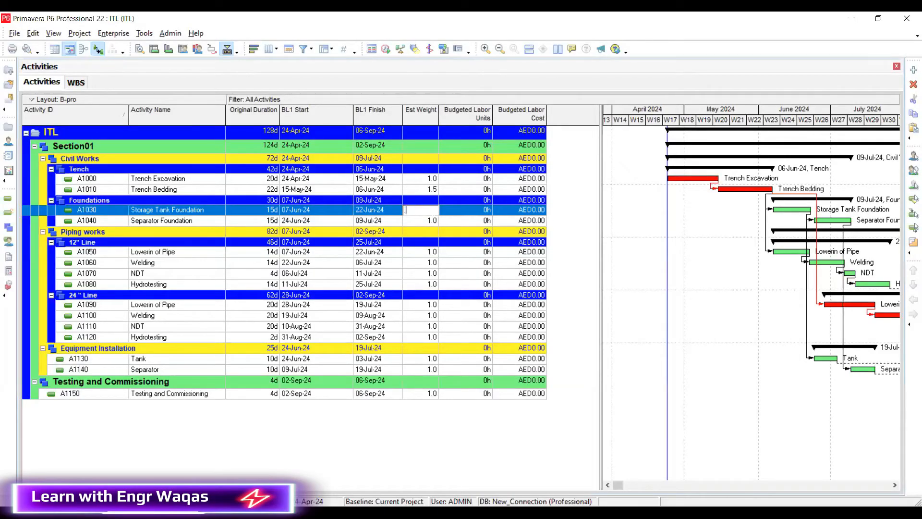
{"action": "type", "text": "0.2"}
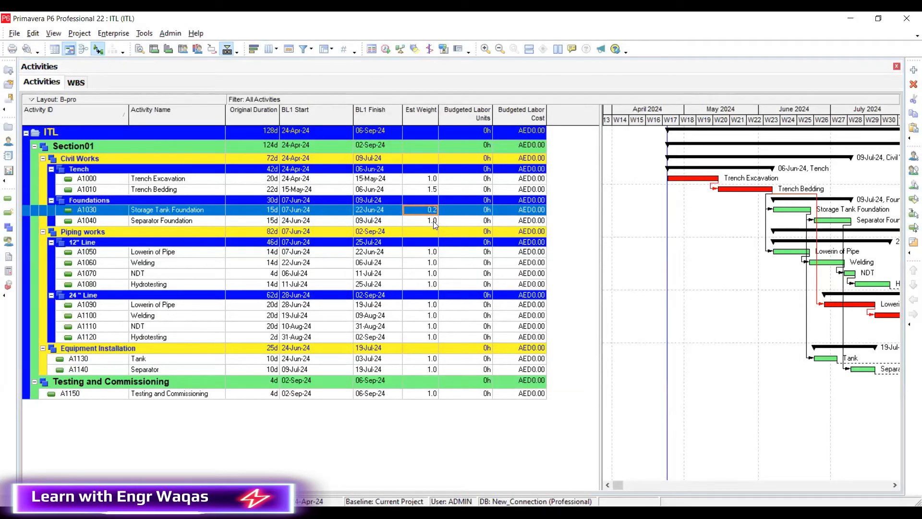
{"action": "left_click", "coordinate": [421, 221]}
{"action": "type", "text": "0.2"}
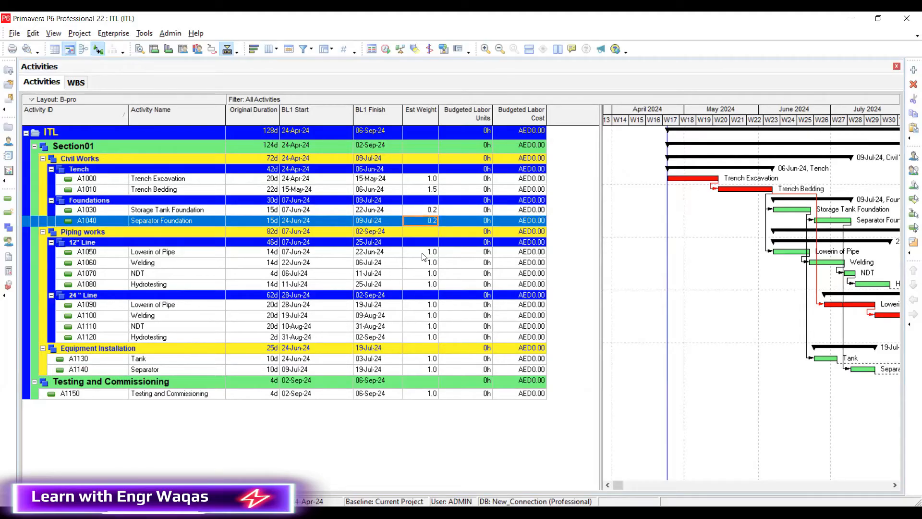
{"action": "left_click", "coordinate": [421, 252]}
{"action": "type", "text": "0.2"}
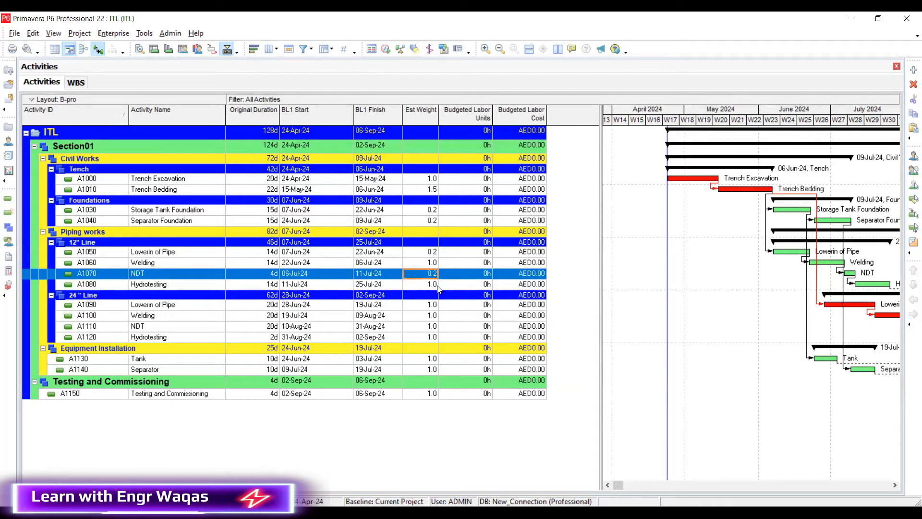
{"action": "left_click", "coordinate": [421, 285]}
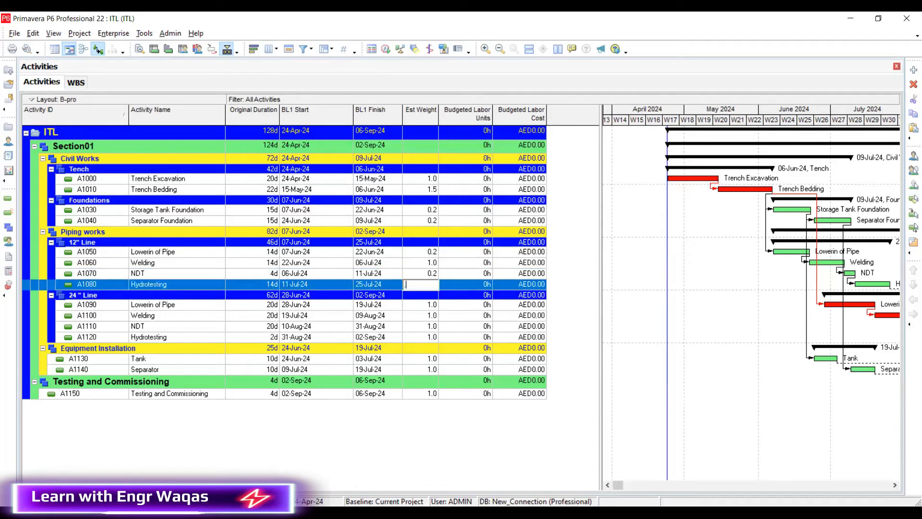
{"action": "type", "text": "0.1"}
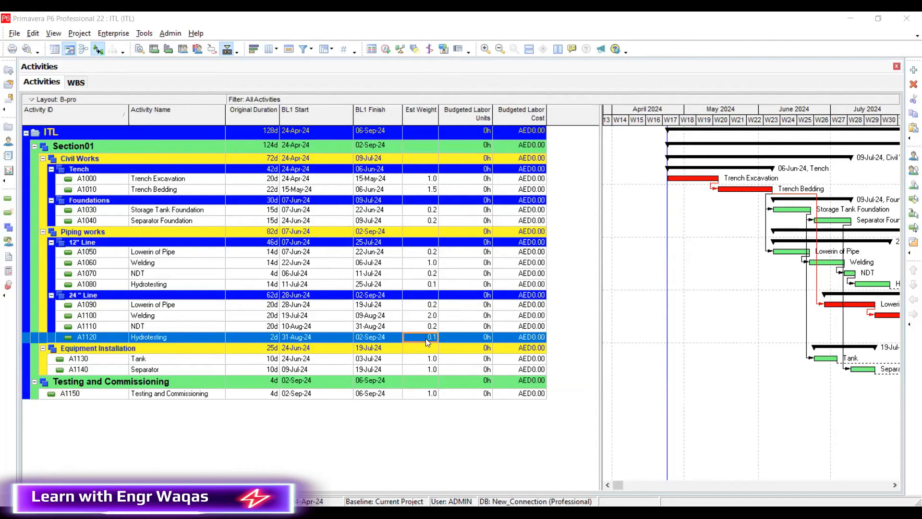
{"action": "mouse_move", "coordinate": [430, 245]}
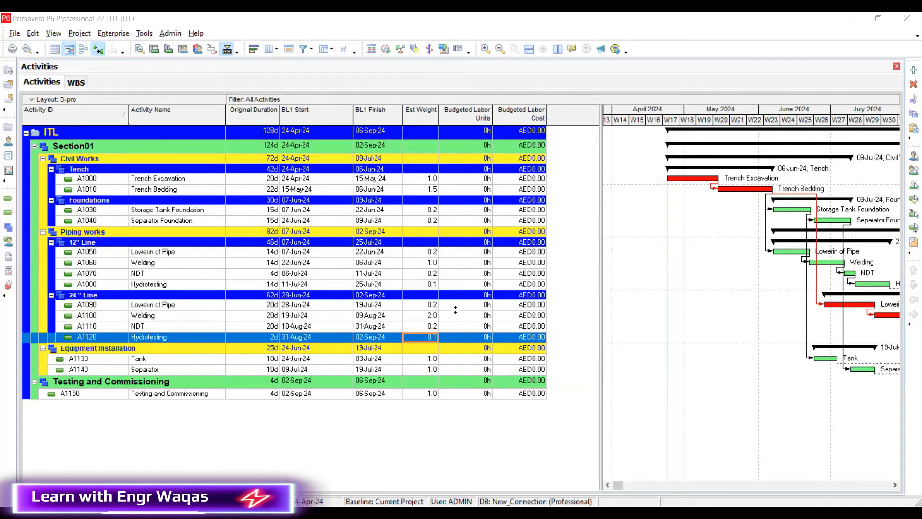
{"action": "mouse_move", "coordinate": [827, 461]}
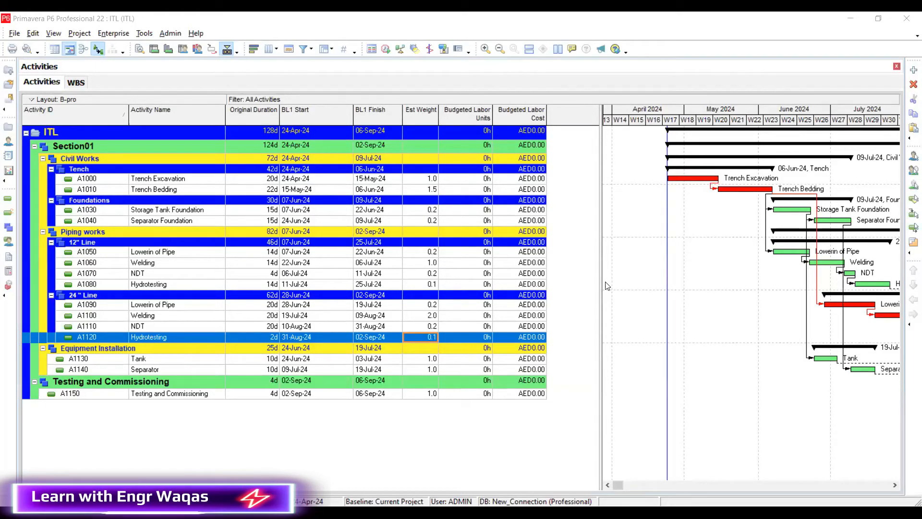
{"action": "mouse_move", "coordinate": [112, 29]}
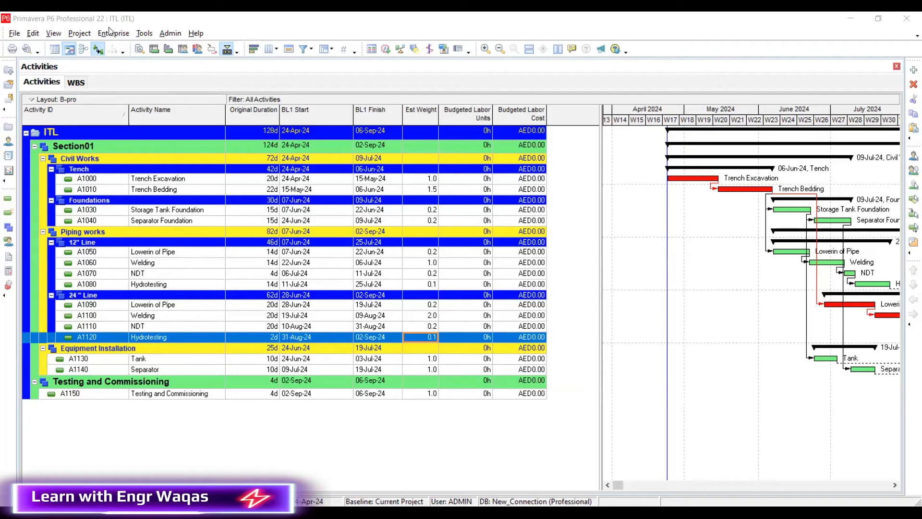
- Show the Enterprise Resources window, currently with no resources listed
{"action": "left_click", "coordinate": [113, 32]}
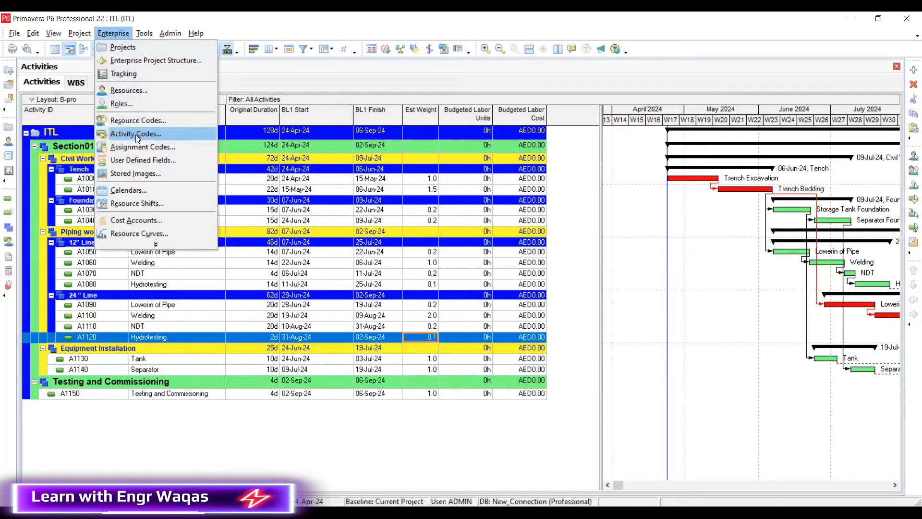
{"action": "mouse_move", "coordinate": [121, 104]}
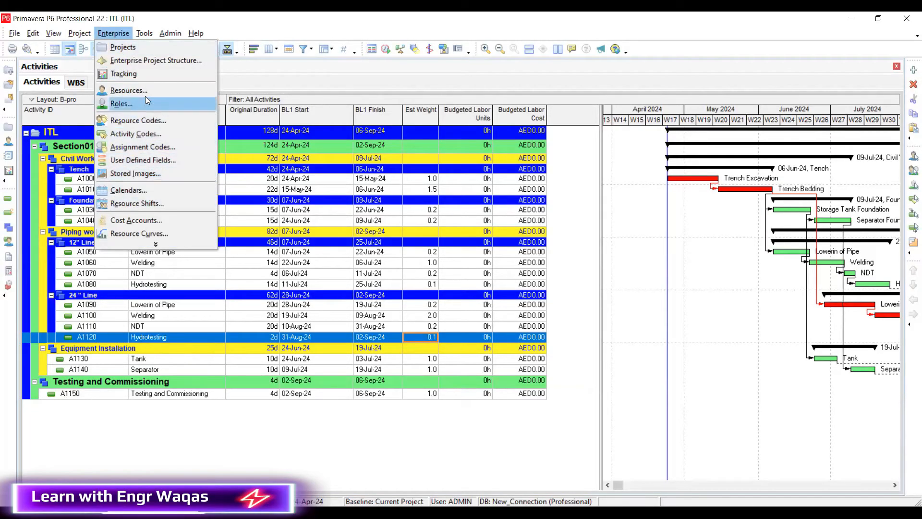
{"action": "left_click", "coordinate": [128, 91]}
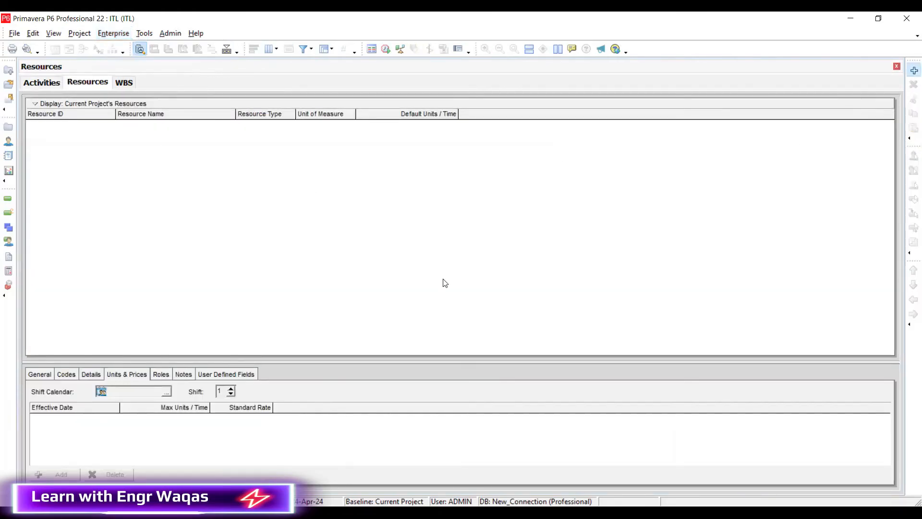
- Show all resources and add a new labor resource named LUMSUMP
{"action": "left_click", "coordinate": [35, 104]}
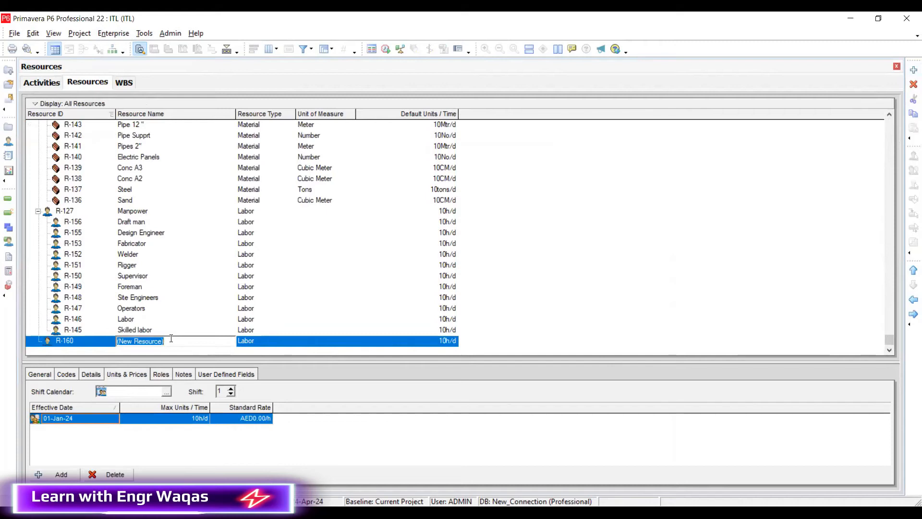
{"action": "type", "text": "L"}
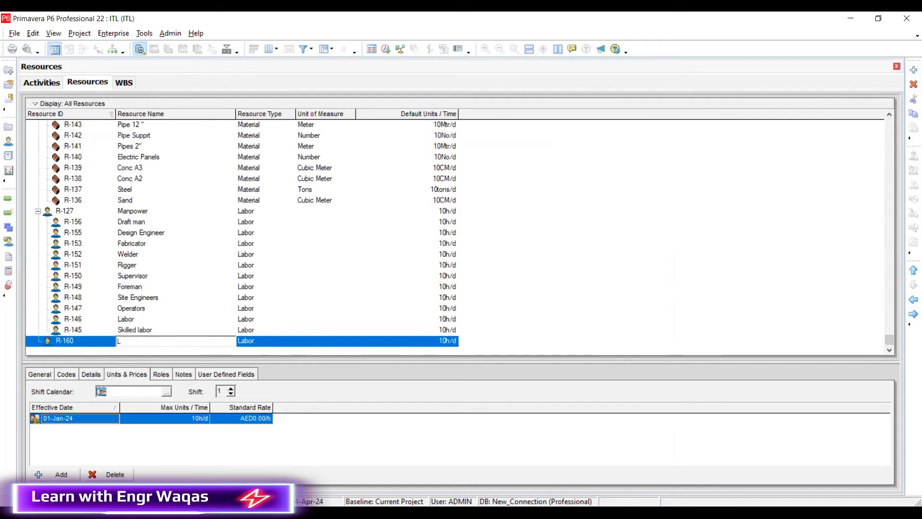
{"action": "type", "text": "UMSUMP"}
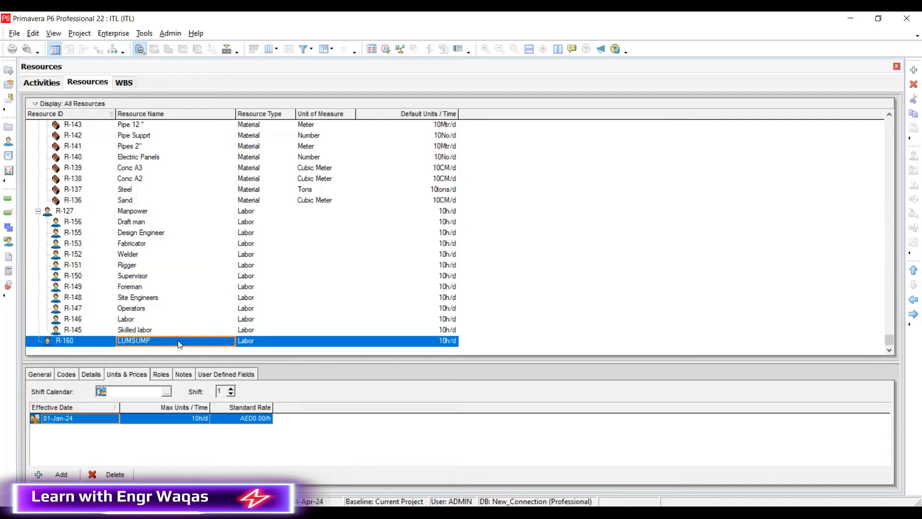
{"action": "mouse_move", "coordinate": [446, 346]}
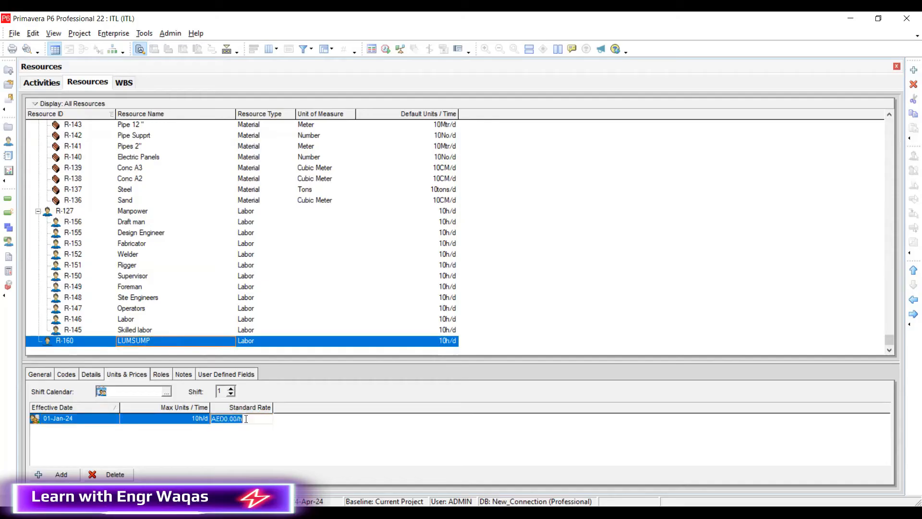
- Set LUMSUMP's standard rate on Units & Prices and return to the ITL activity schedule
{"action": "type", "text": "10"}
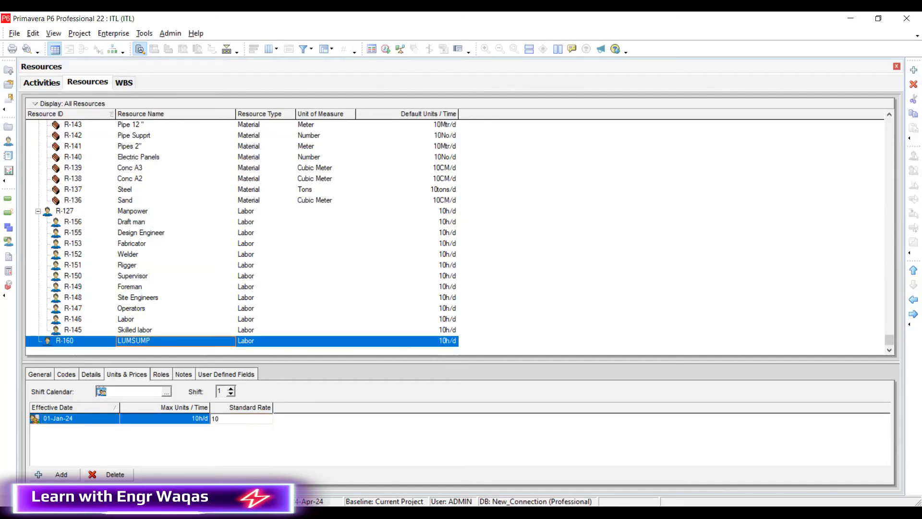
{"action": "left_click", "coordinate": [241, 418]}
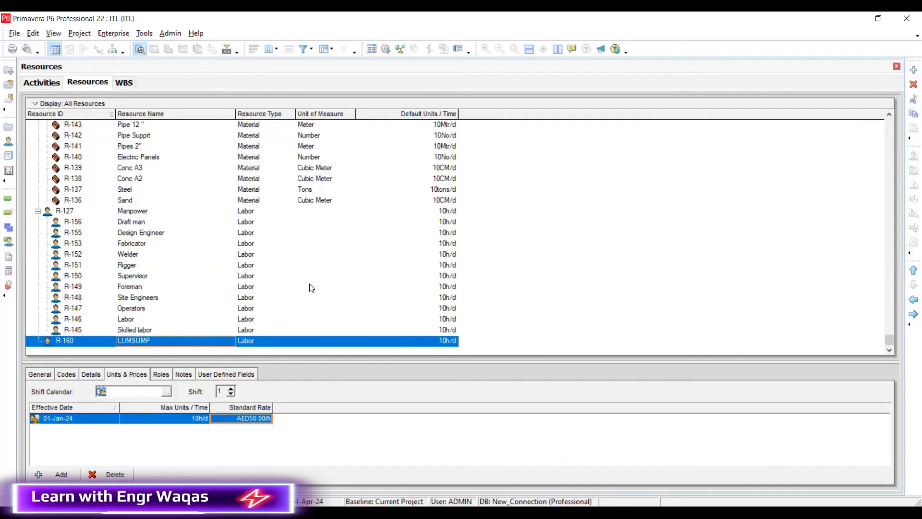
{"action": "left_click", "coordinate": [40, 83]}
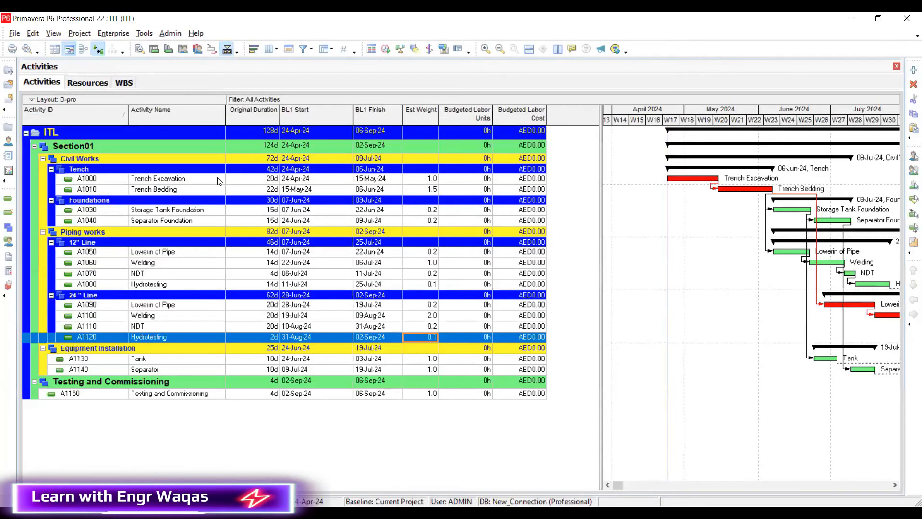
- Assign LUMSUMP to every activity from Trench Excavation to the last, giving 2040h and AED102,000.00
{"action": "left_click", "coordinate": [157, 179]}
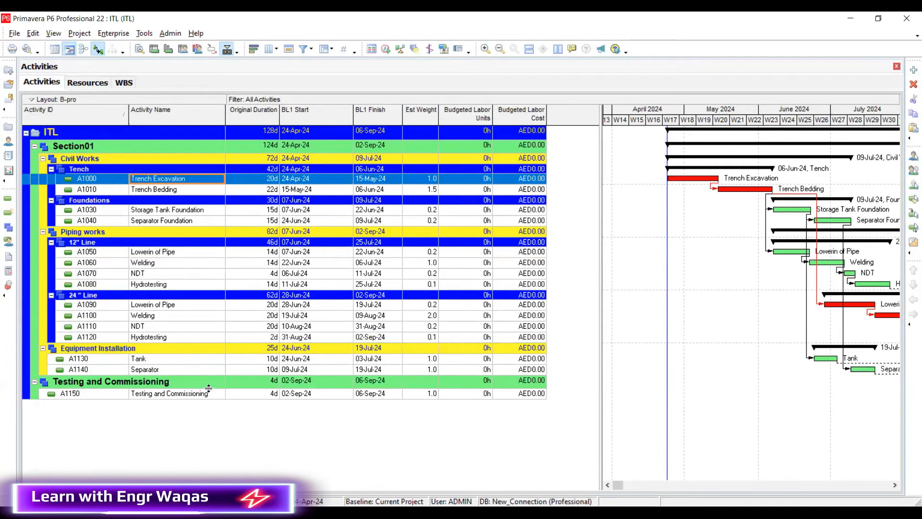
{"action": "left_click", "coordinate": [171, 394]}
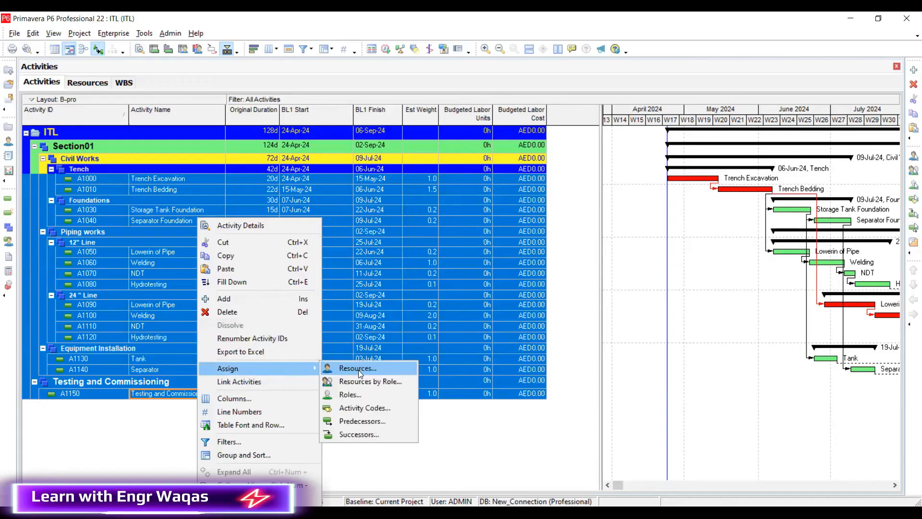
{"action": "left_click", "coordinate": [358, 368]}
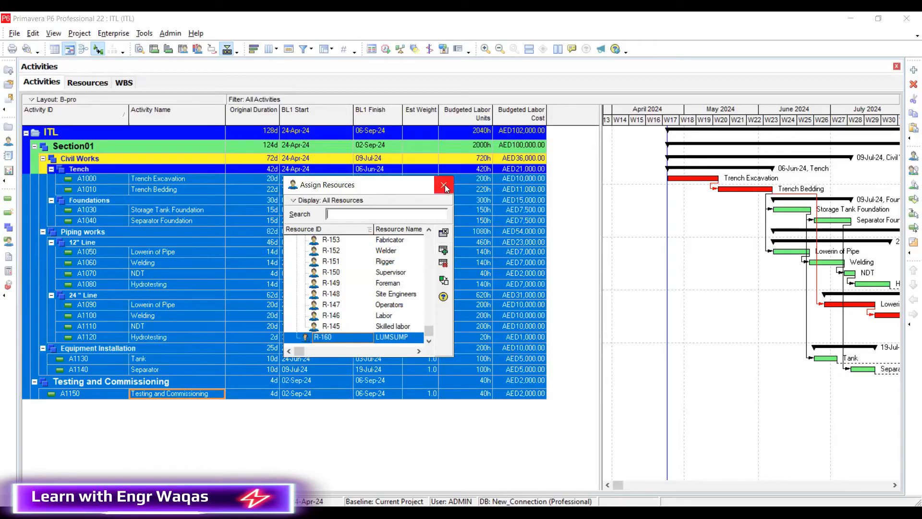
{"action": "left_click", "coordinate": [444, 185]}
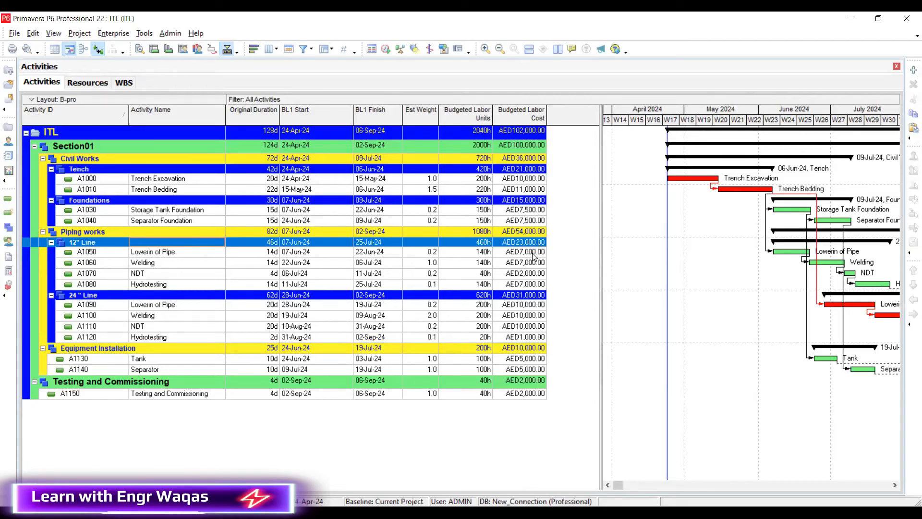
{"action": "mouse_move", "coordinate": [479, 299]}
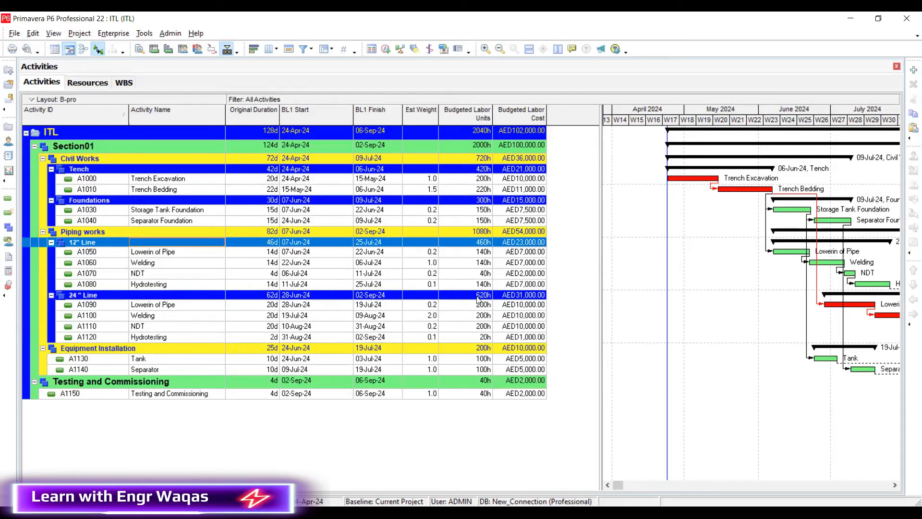
{"action": "mouse_move", "coordinate": [544, 277]}
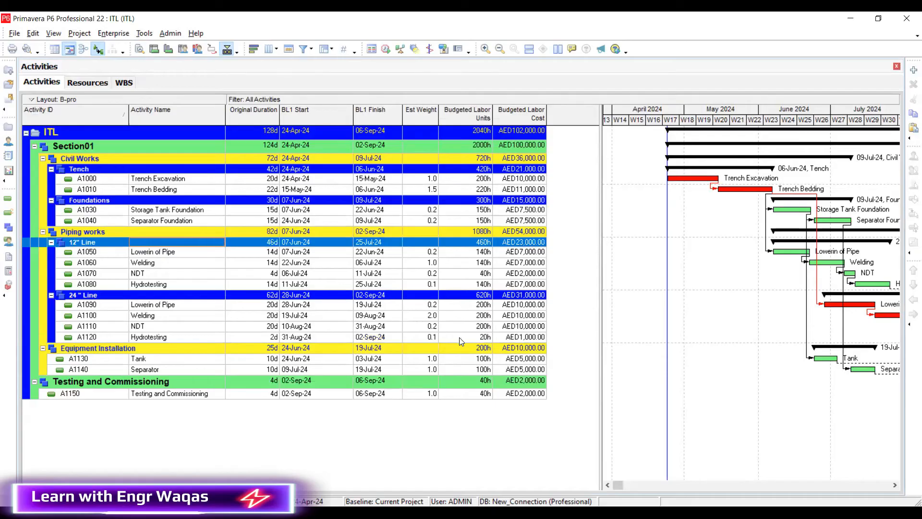
{"action": "mouse_move", "coordinate": [463, 363]}
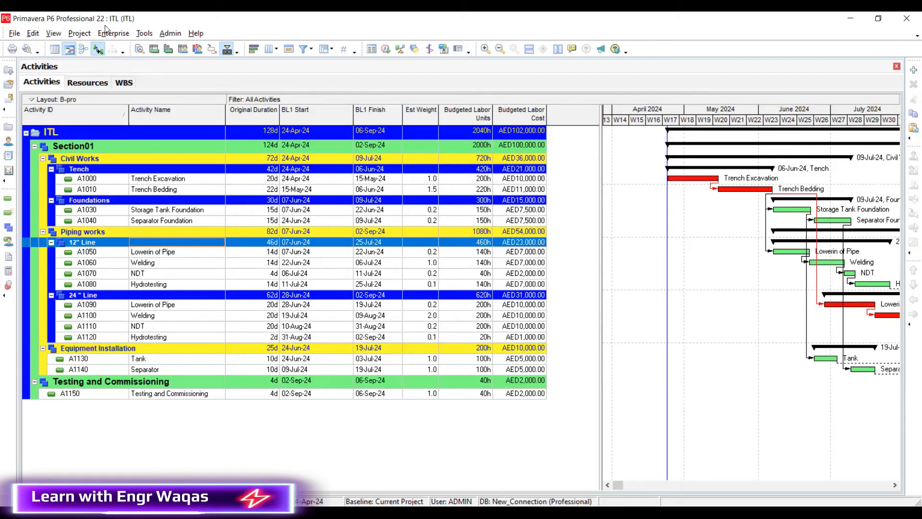
- In Top Down Estimation, replace the estimated labor units with 4000
{"action": "left_click", "coordinate": [143, 33]}
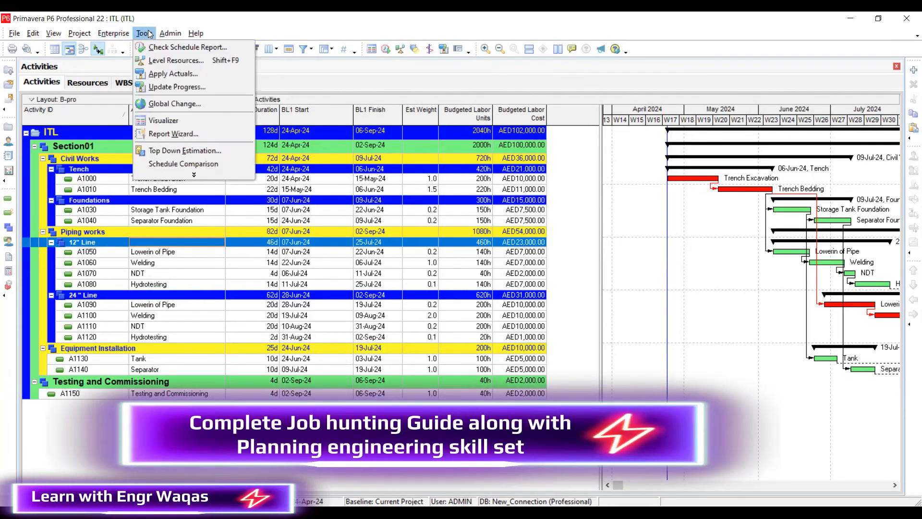
{"action": "mouse_move", "coordinate": [184, 150]}
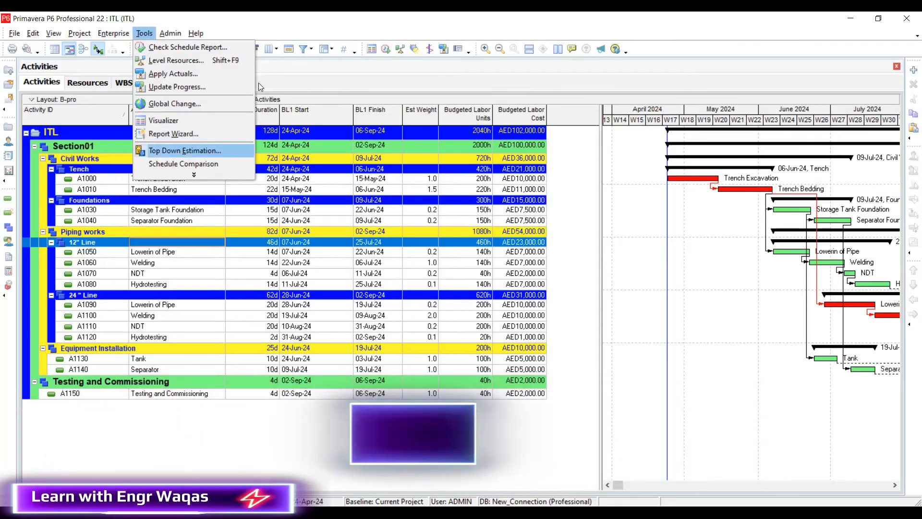
{"action": "left_click", "coordinate": [184, 150]}
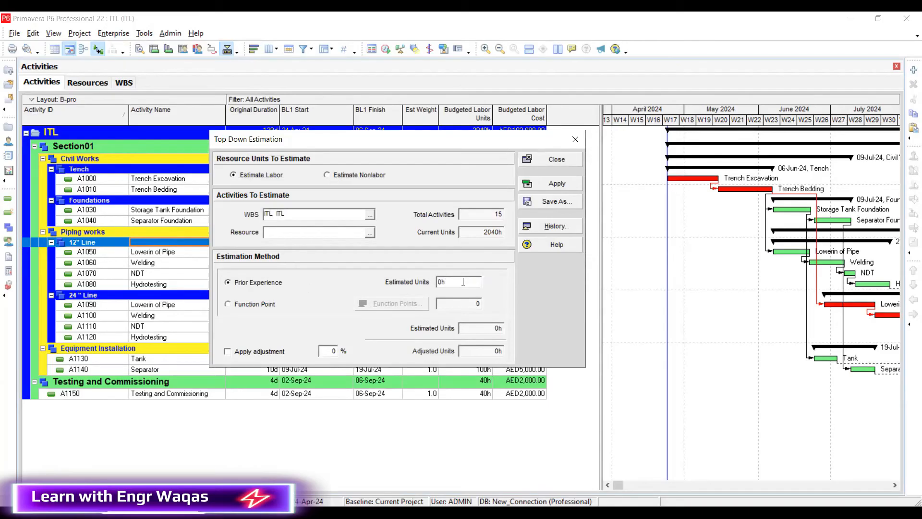
{"action": "left_click", "coordinate": [458, 281]}
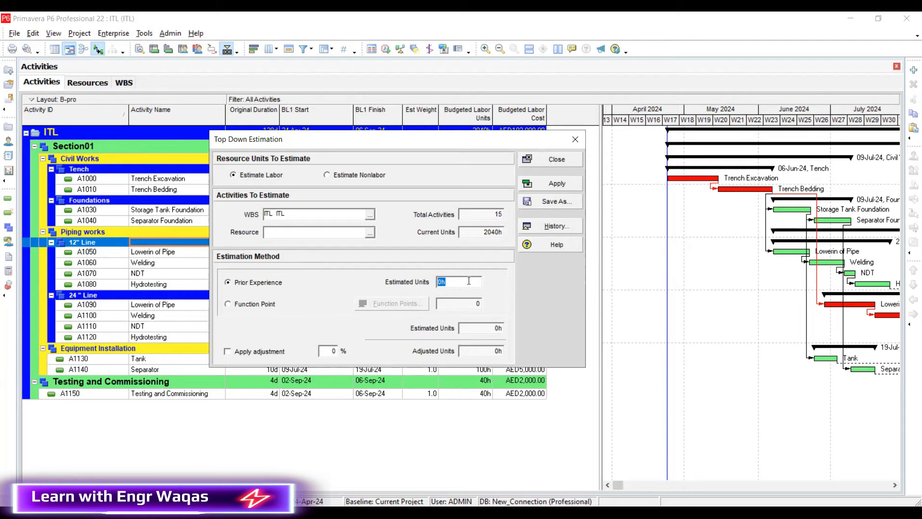
{"action": "type", "text": "4000"}
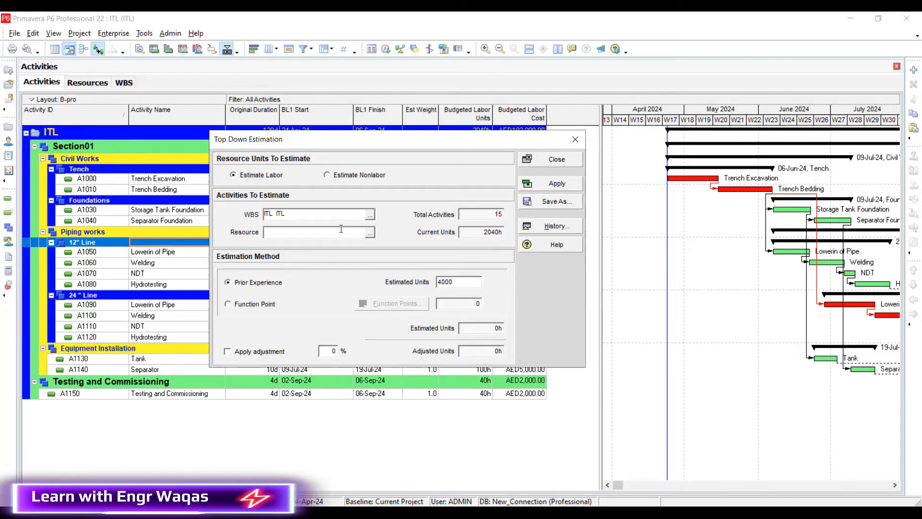
- Apply the 4000h estimate so ITL spreads to 4000h and AED199,998.50 by weight
{"action": "left_click", "coordinate": [556, 183]}
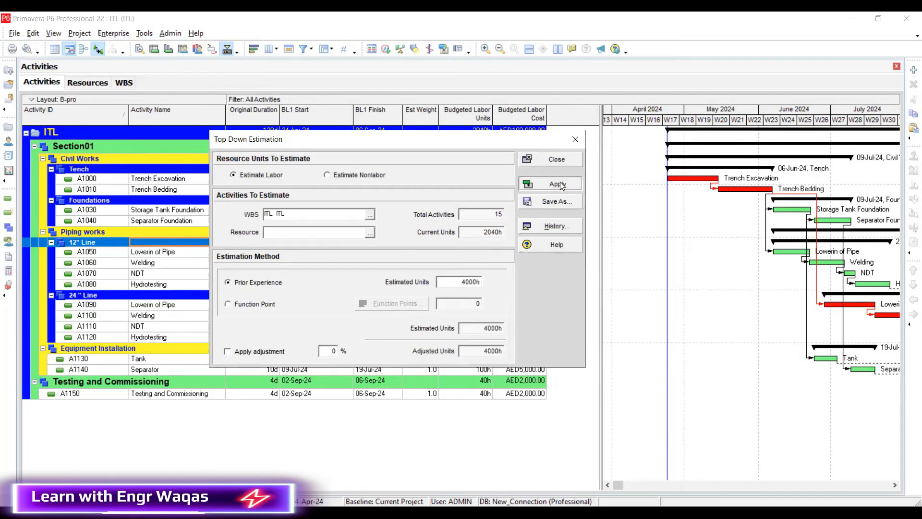
{"action": "left_click", "coordinate": [554, 183]}
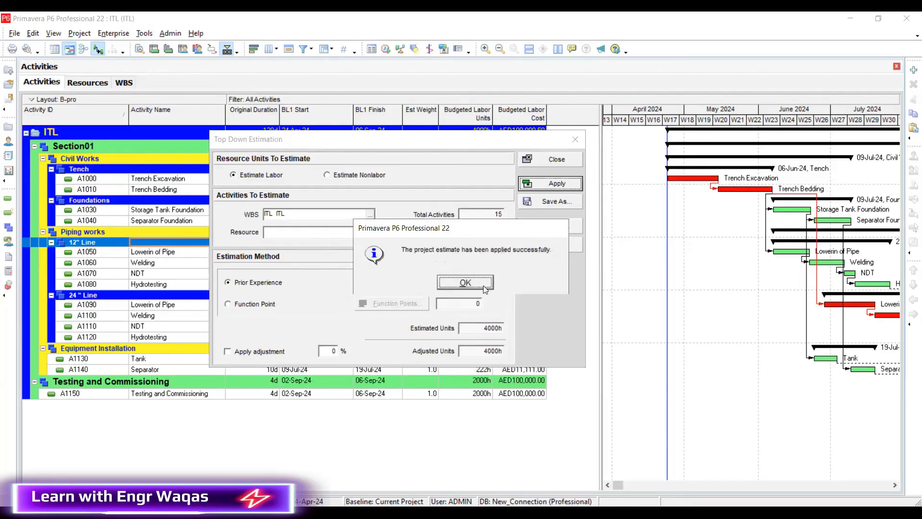
{"action": "left_click", "coordinate": [465, 283]}
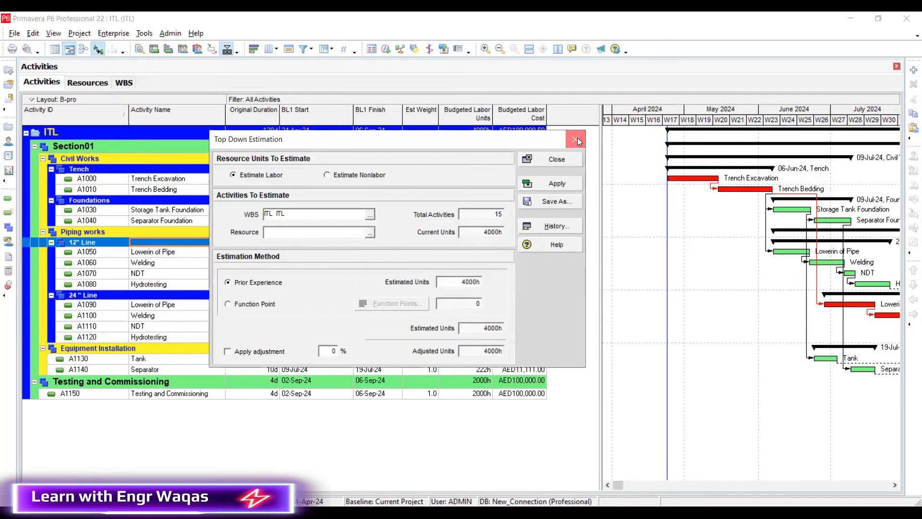
{"action": "left_click", "coordinate": [578, 139]}
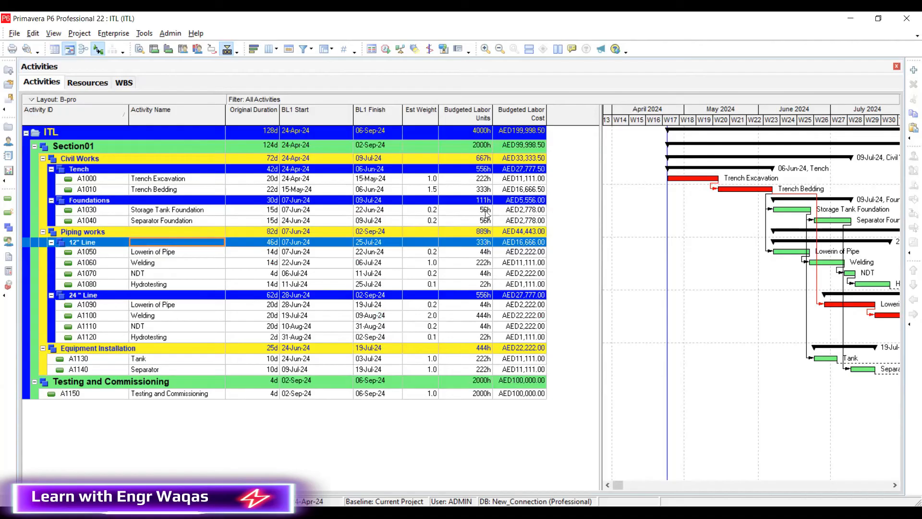
{"action": "mouse_move", "coordinate": [453, 434]}
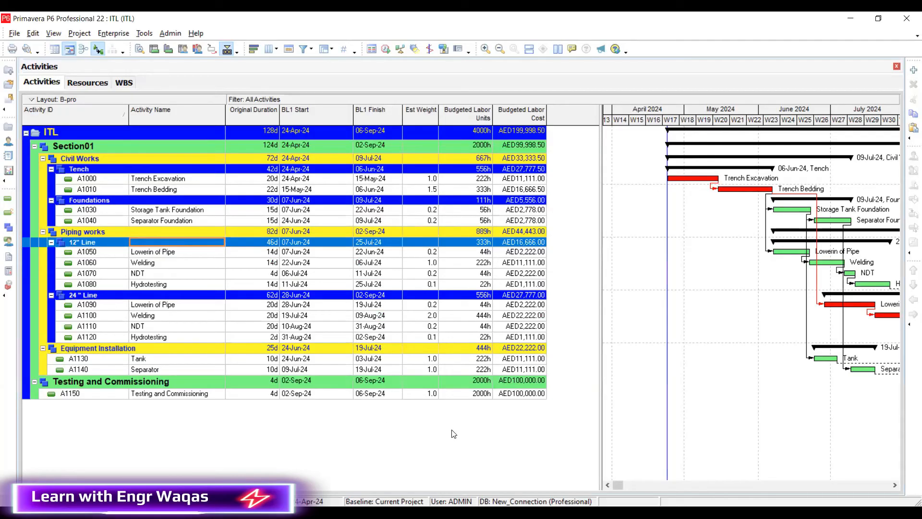
{"action": "mouse_move", "coordinate": [641, 313]}
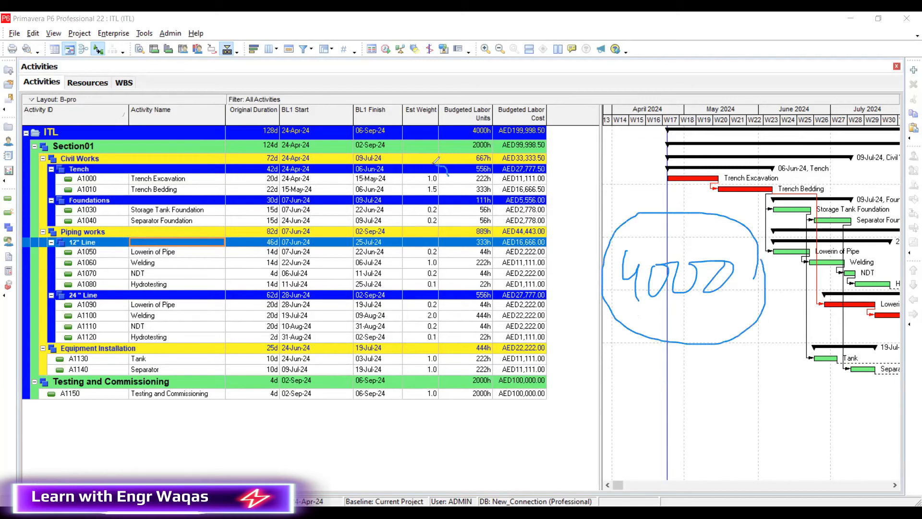
- Review WBS Est Weights and the re-estimated split: Civil 1200h, Piping 1600h, Equipment 800h, Testing 400h
{"action": "left_click_drag", "start_coordinate": [438, 167], "coordinate": [418, 415]}
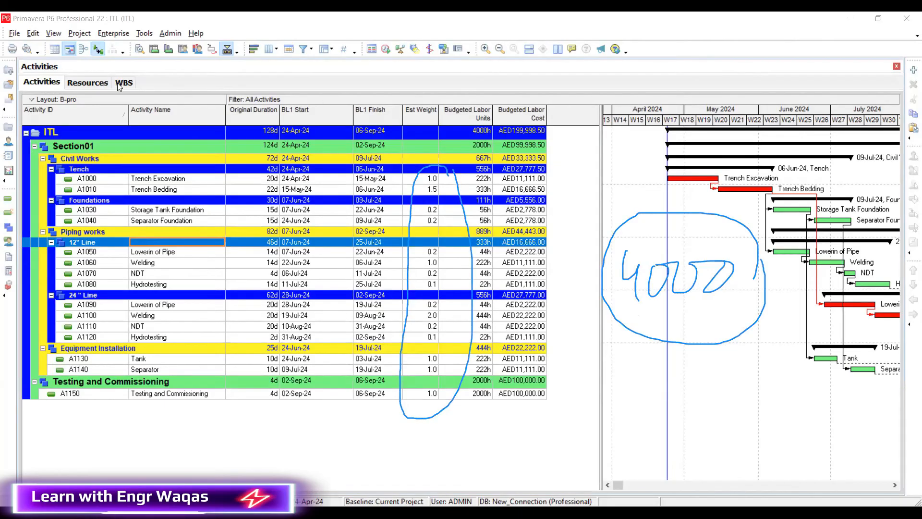
{"action": "left_click", "coordinate": [124, 83]}
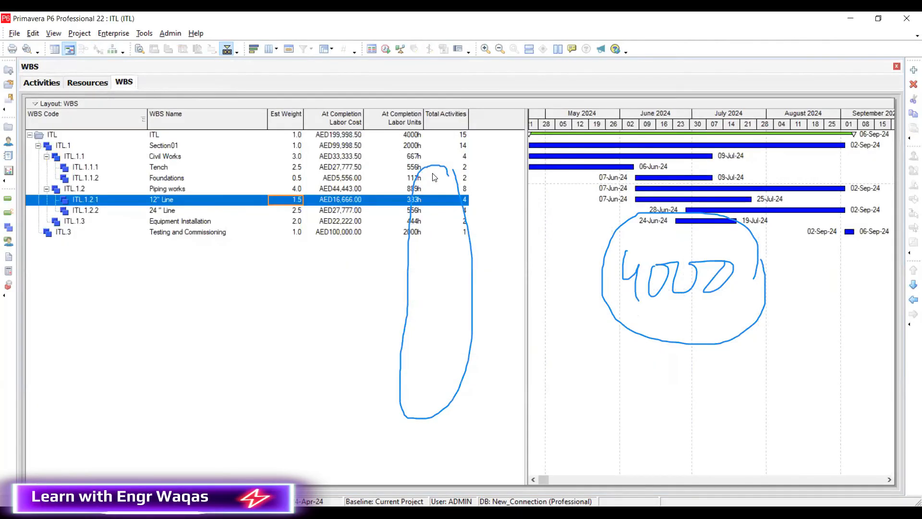
{"action": "mouse_move", "coordinate": [387, 160]}
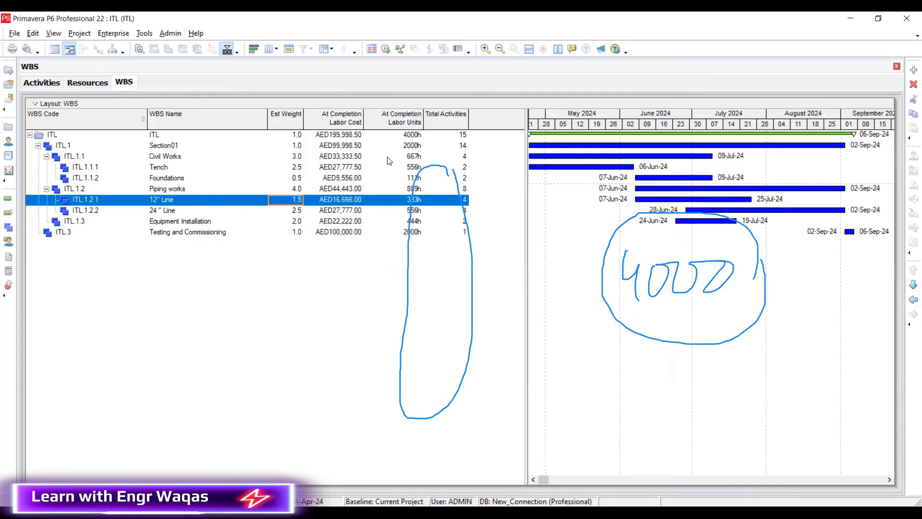
{"action": "mouse_move", "coordinate": [116, 155]}
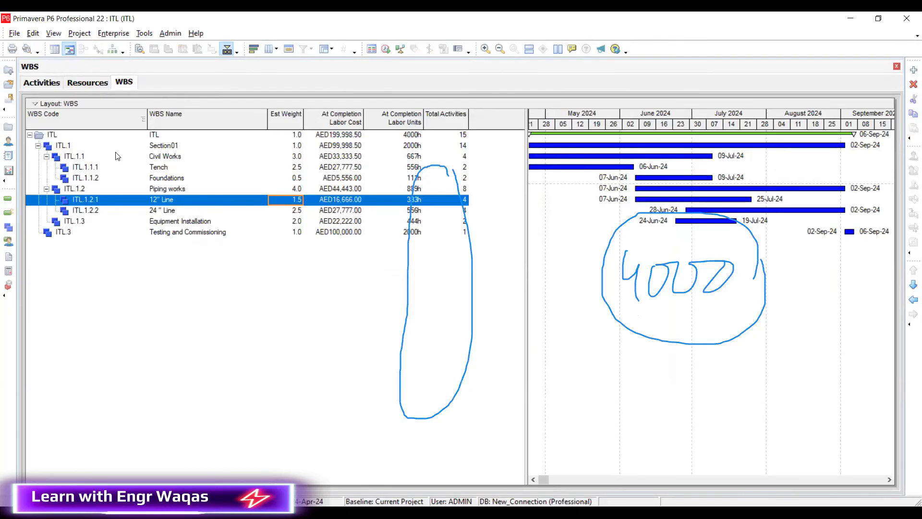
{"action": "left_click", "coordinate": [41, 82]}
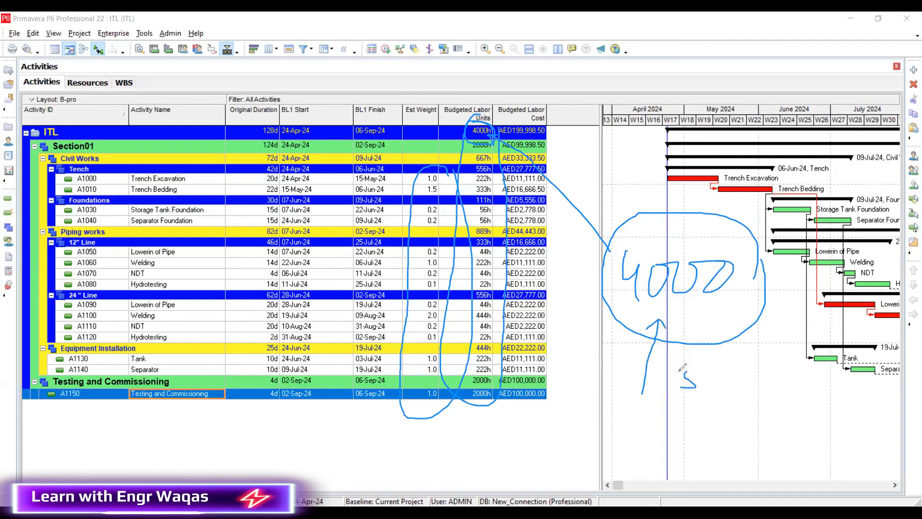
{"action": "left_click_drag", "start_coordinate": [676, 371], "coordinate": [730, 394]}
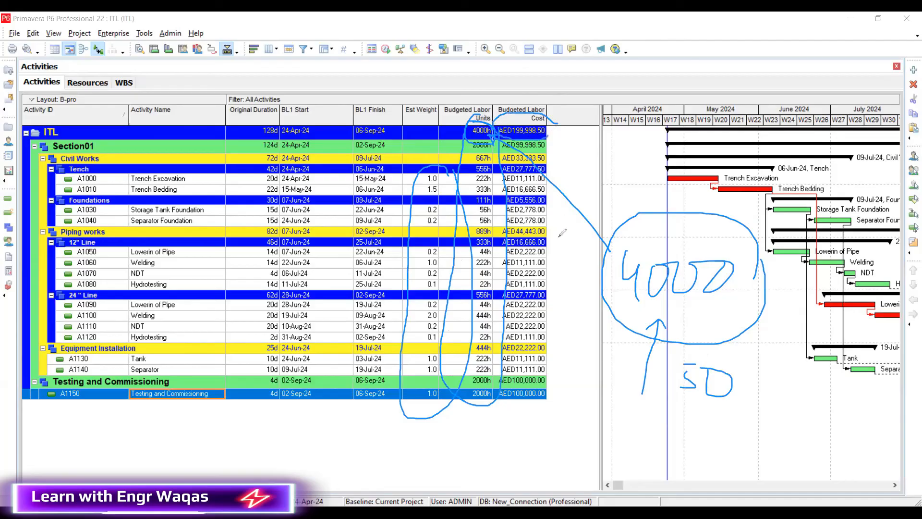
{"action": "mouse_move", "coordinate": [574, 404]}
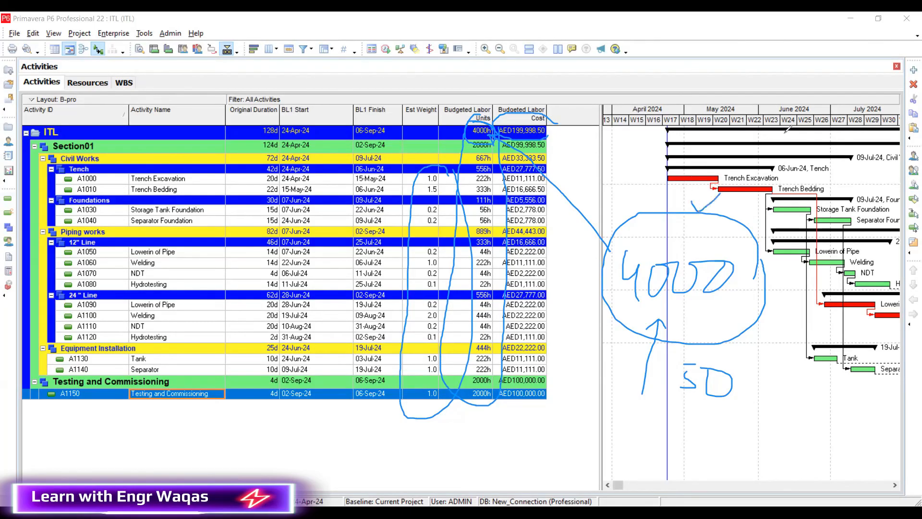
{"action": "left_click_drag", "start_coordinate": [706, 211], "coordinate": [785, 140]}
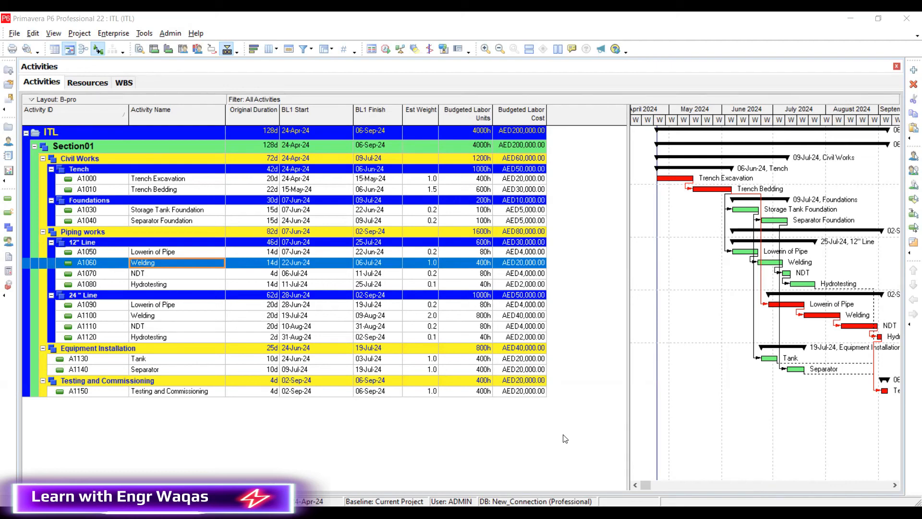
- Show the Activity Usage Profile beneath the schedule as budgeted cost bars over time
{"action": "left_click", "coordinate": [53, 32]}
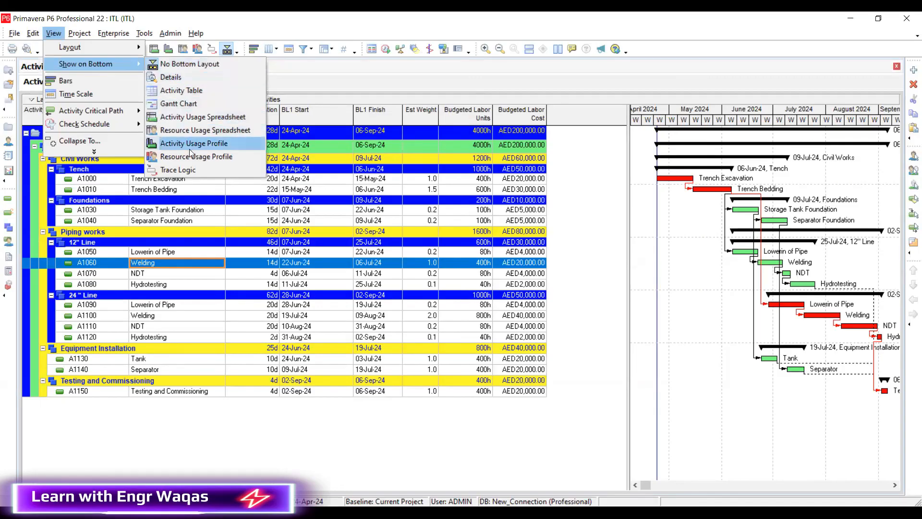
{"action": "left_click", "coordinate": [193, 143]}
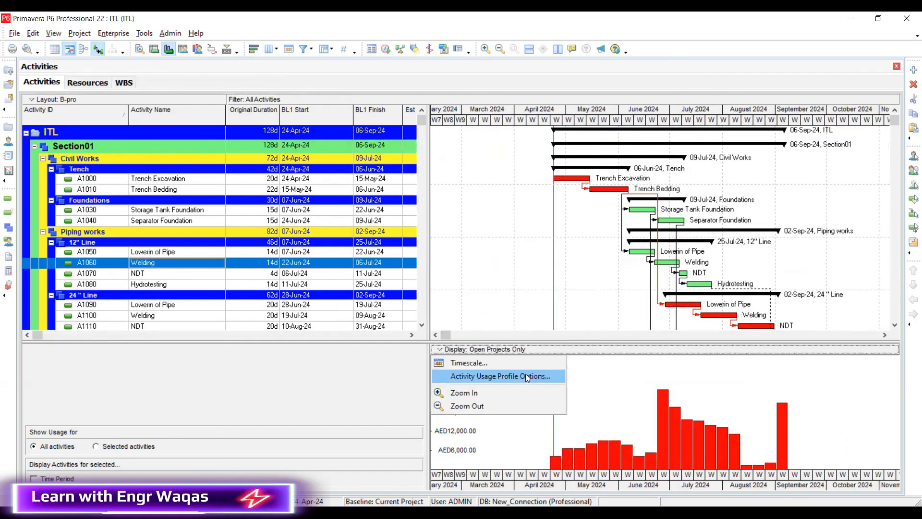
- Set the usage profile to Units with Budgeted Cumulative, producing a rising S-curve to about 4000h
{"action": "left_click", "coordinate": [500, 375]}
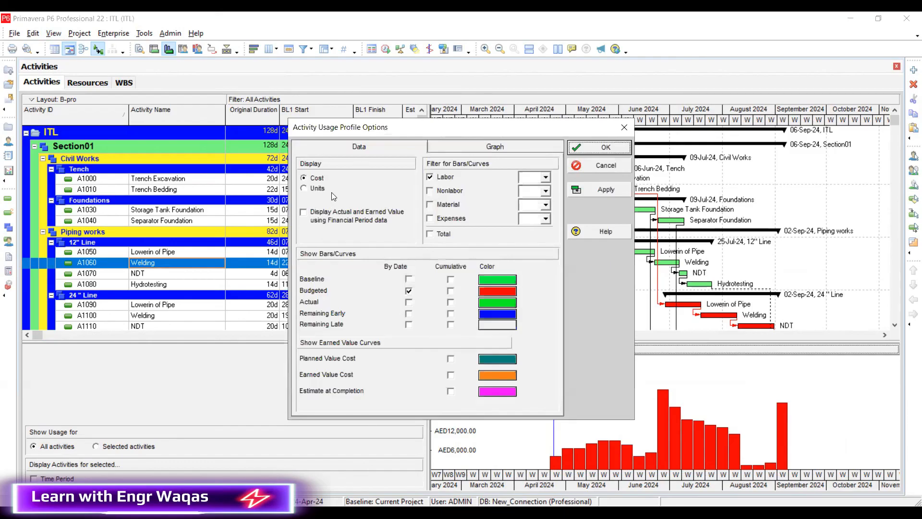
{"action": "left_click", "coordinate": [305, 188]}
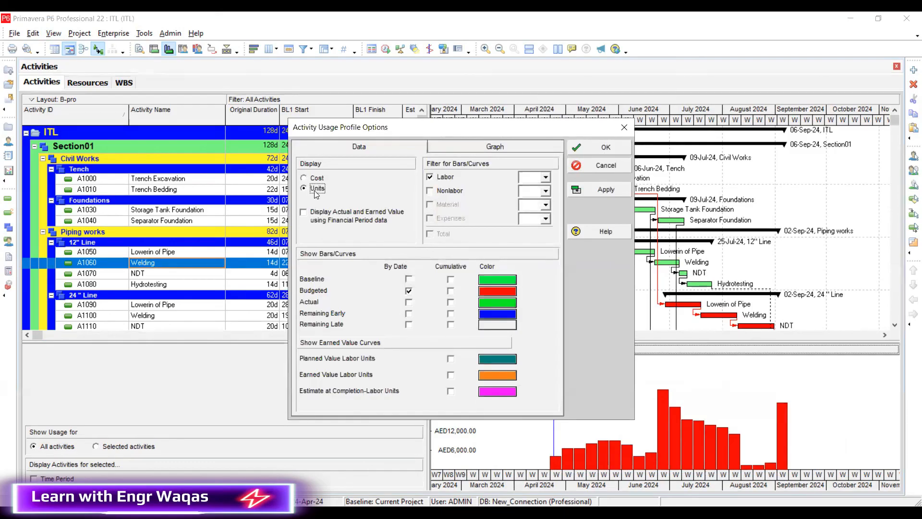
{"action": "left_click", "coordinate": [606, 189]}
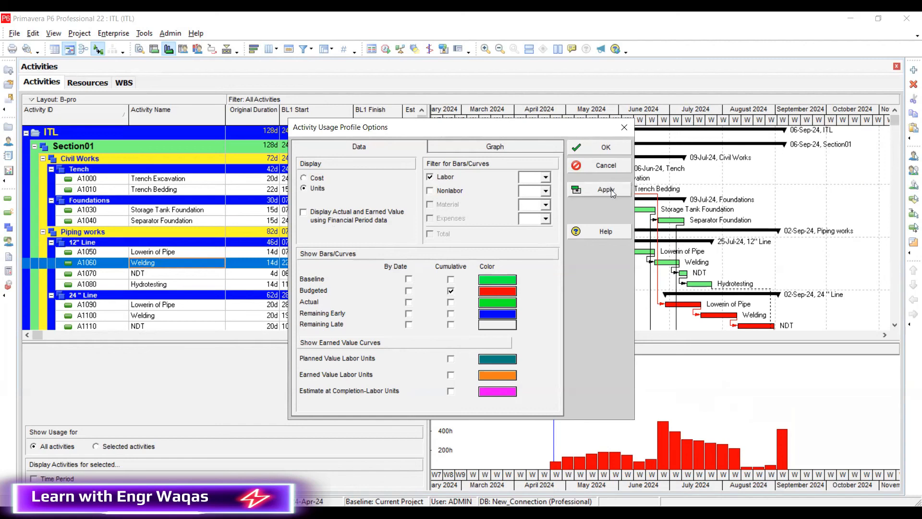
{"action": "left_click", "coordinate": [606, 190]}
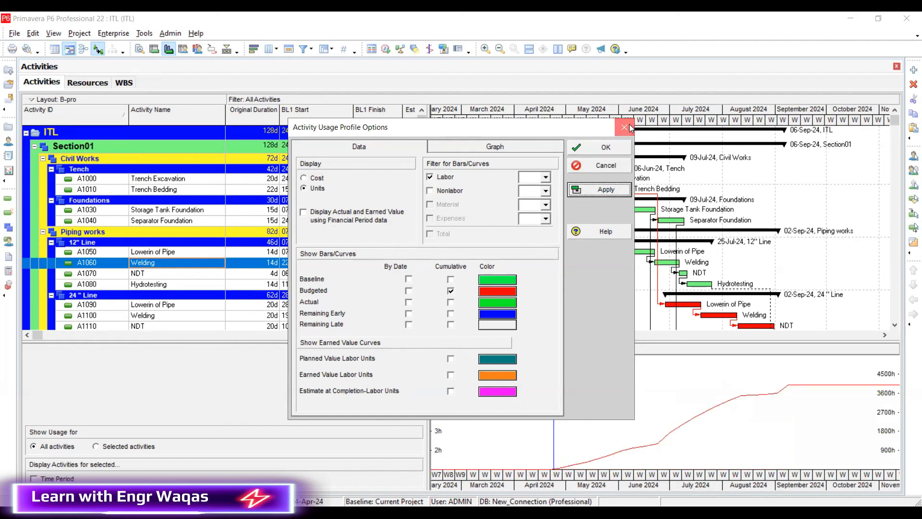
{"action": "left_click", "coordinate": [605, 147]}
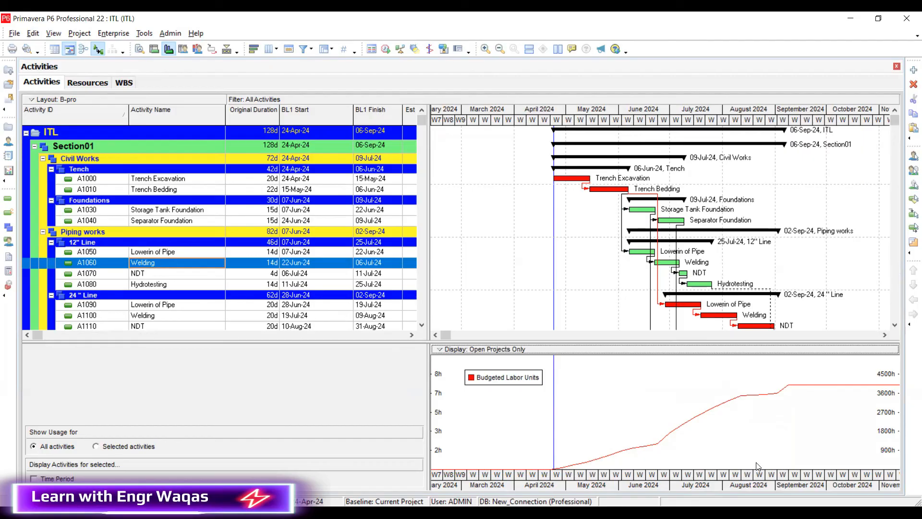
{"action": "mouse_move", "coordinate": [711, 102]}
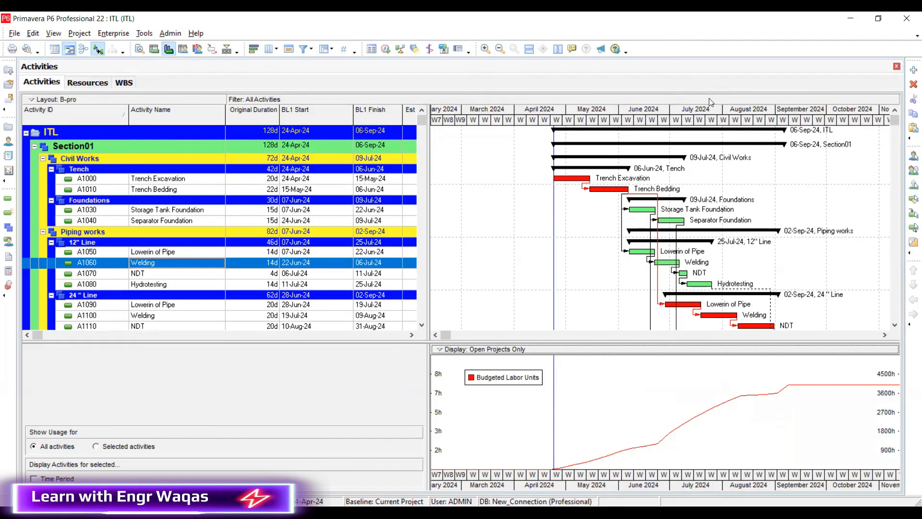
{"action": "mouse_move", "coordinate": [495, 190]}
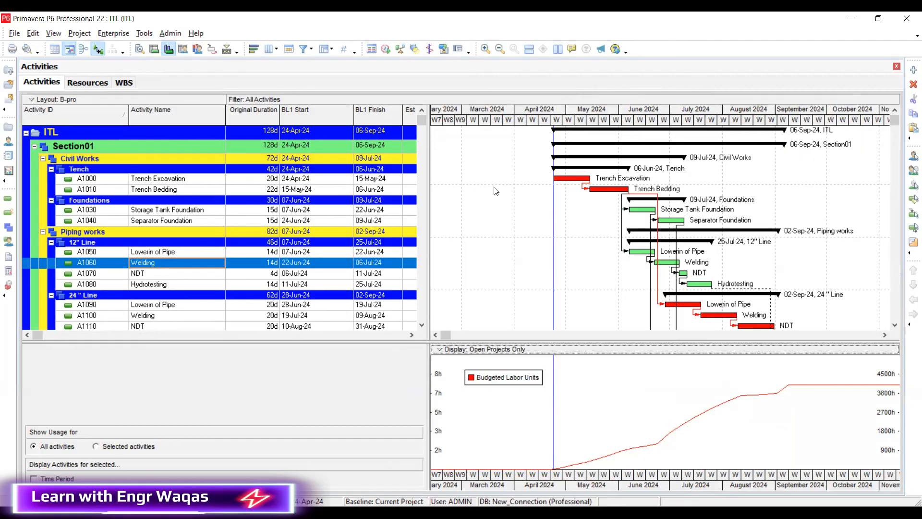